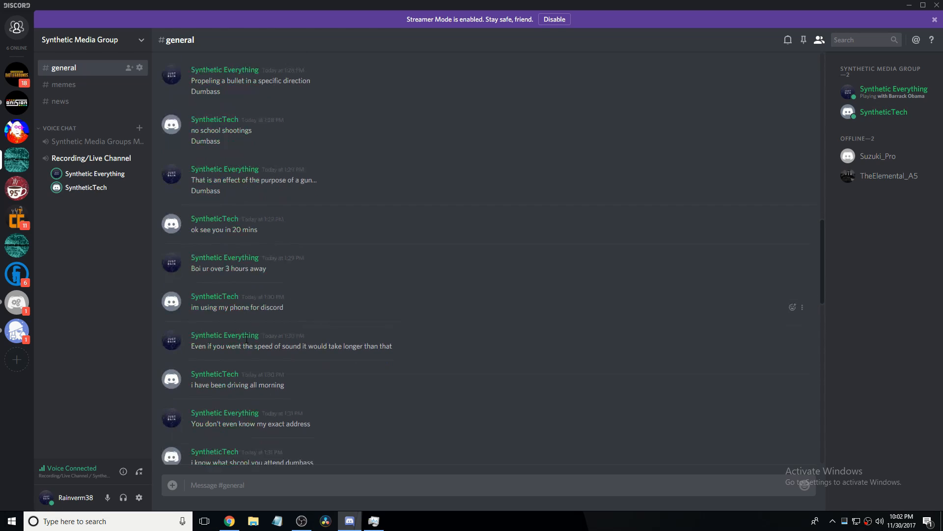
- Scroll #general down to its latest messages, ending on the shared Minecraft artwork post
{"action": "scroll", "scroll_direction": "down", "scroll_amount": 3}
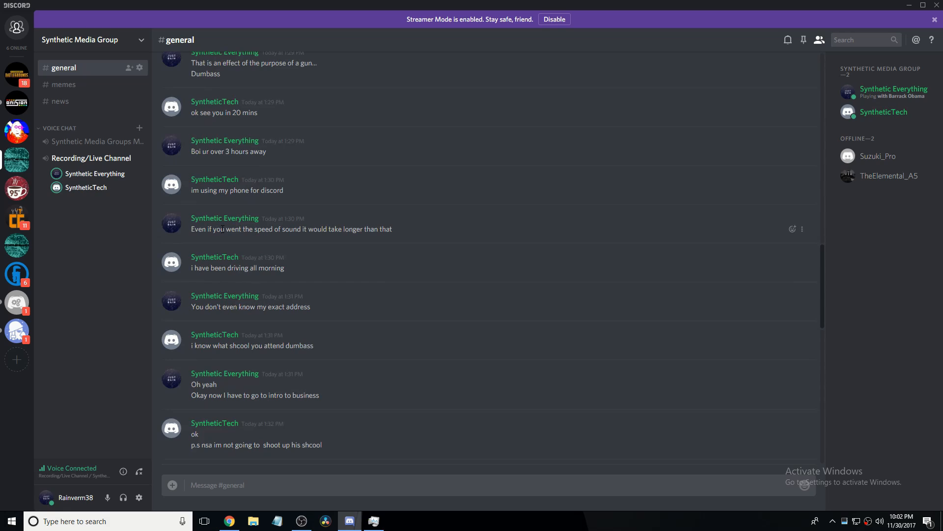
{"action": "mouse_move", "coordinate": [214, 257]}
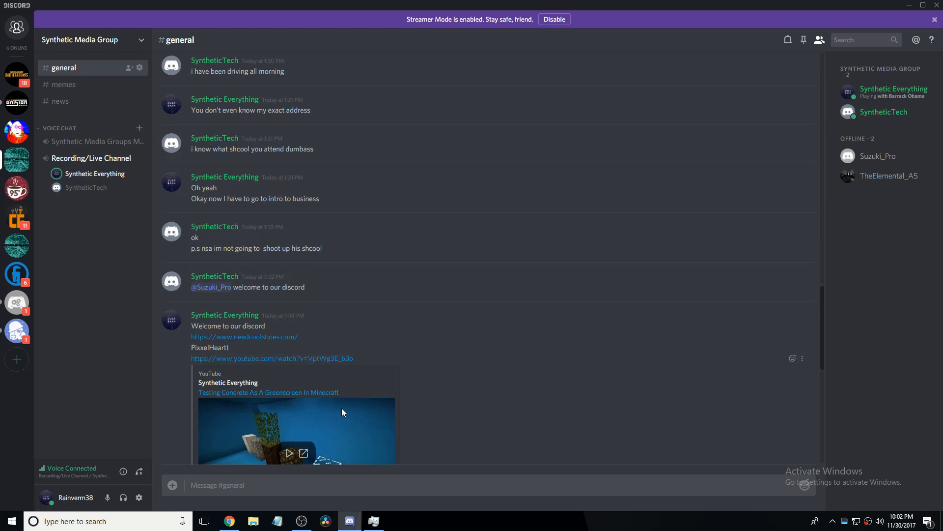
{"action": "scroll", "scroll_direction": "down", "scroll_amount": 3}
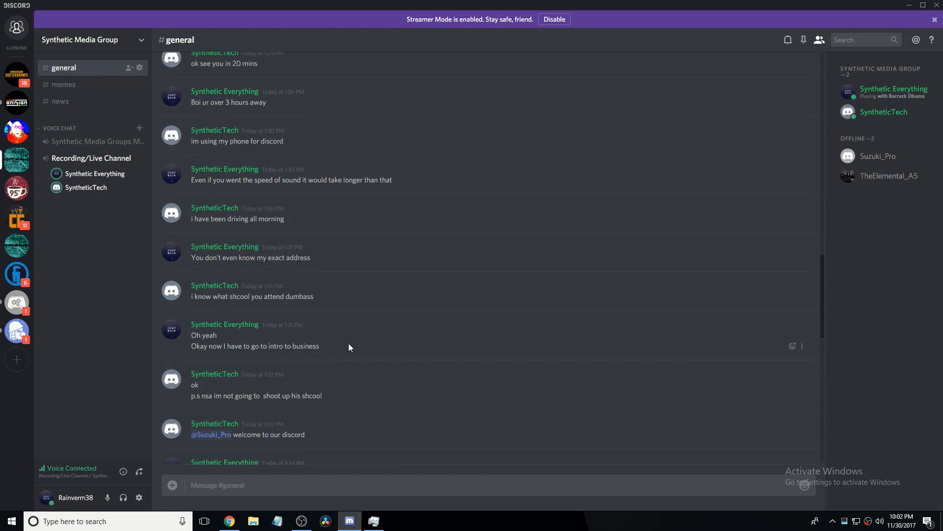
{"action": "scroll", "scroll_direction": "down", "scroll_amount": 3}
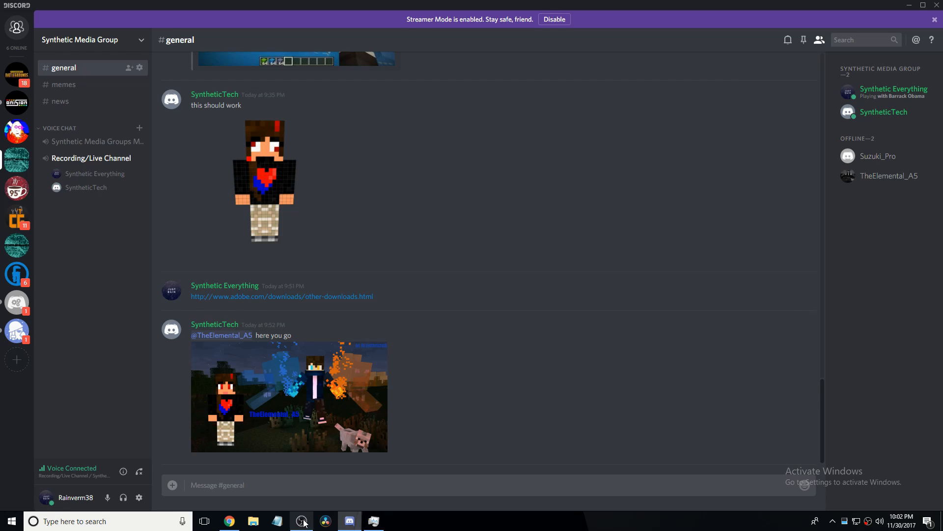
- Bring up the OBS recording window and nudge Desktop Audio up and down, settling at -7.2 dB
{"action": "left_click", "coordinate": [301, 521]}
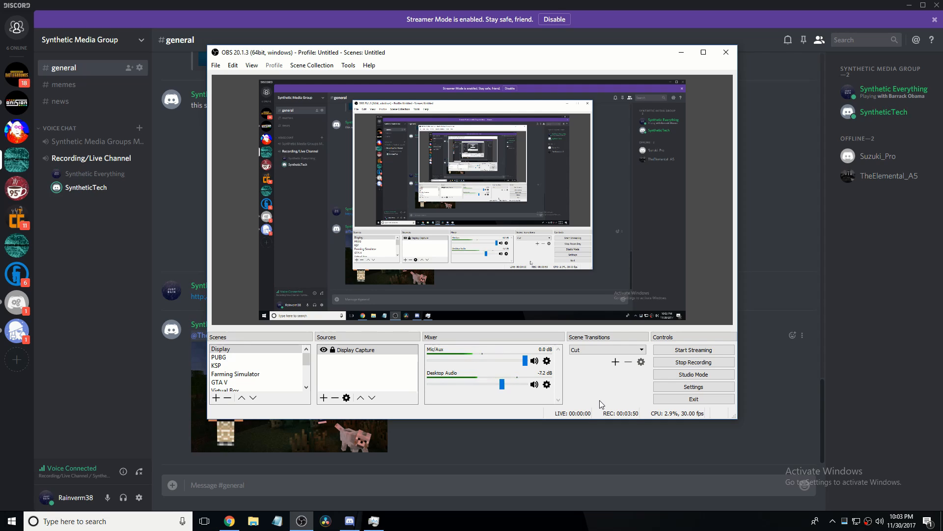
{"action": "left_click_drag", "start_coordinate": [502, 384], "coordinate": [505, 384]}
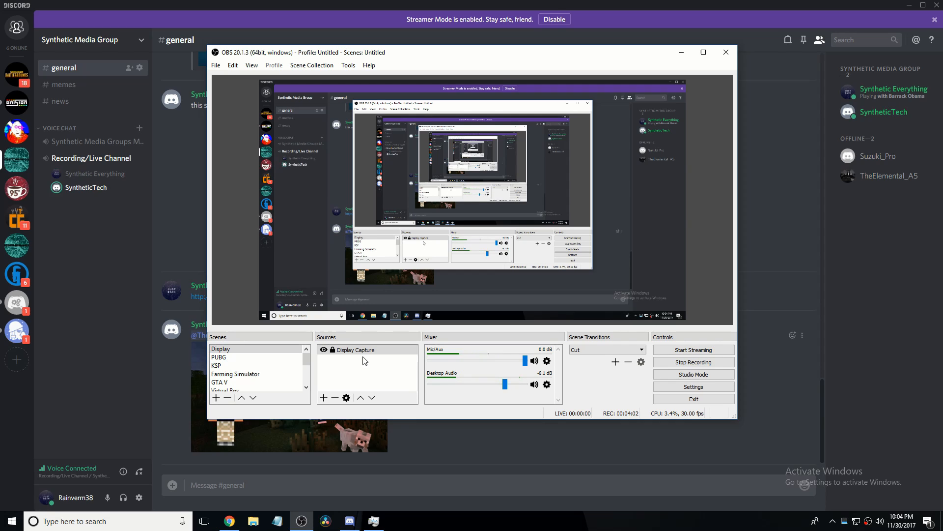
{"action": "mouse_move", "coordinate": [345, 382]}
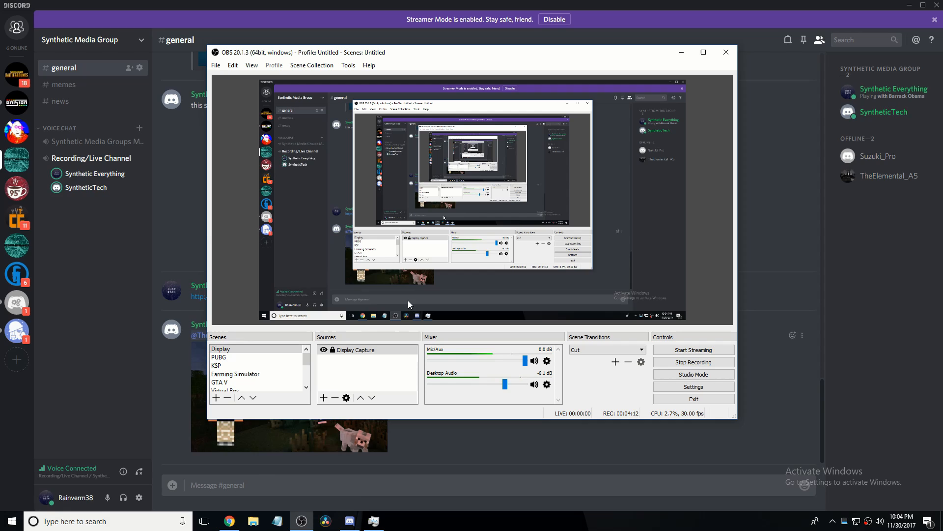
{"action": "mouse_move", "coordinate": [16, 130]}
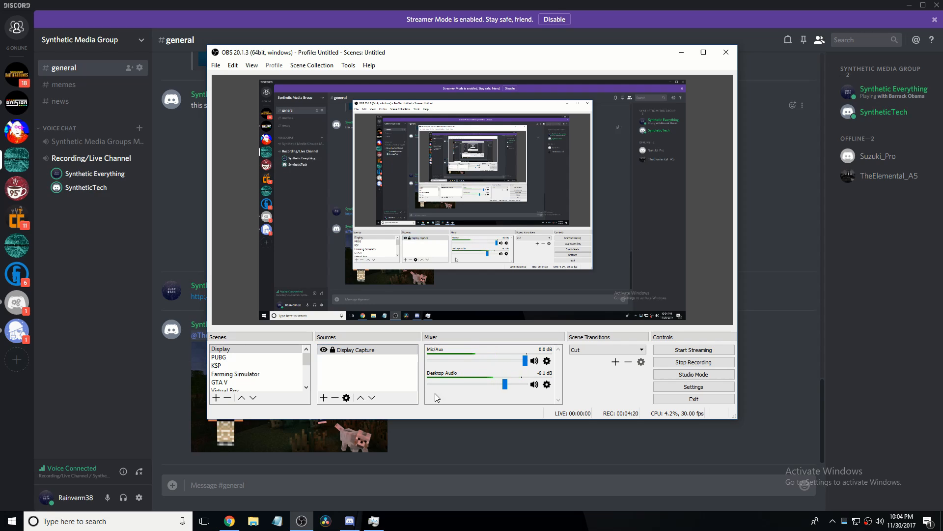
{"action": "left_click_drag", "start_coordinate": [504, 384], "coordinate": [486, 384]}
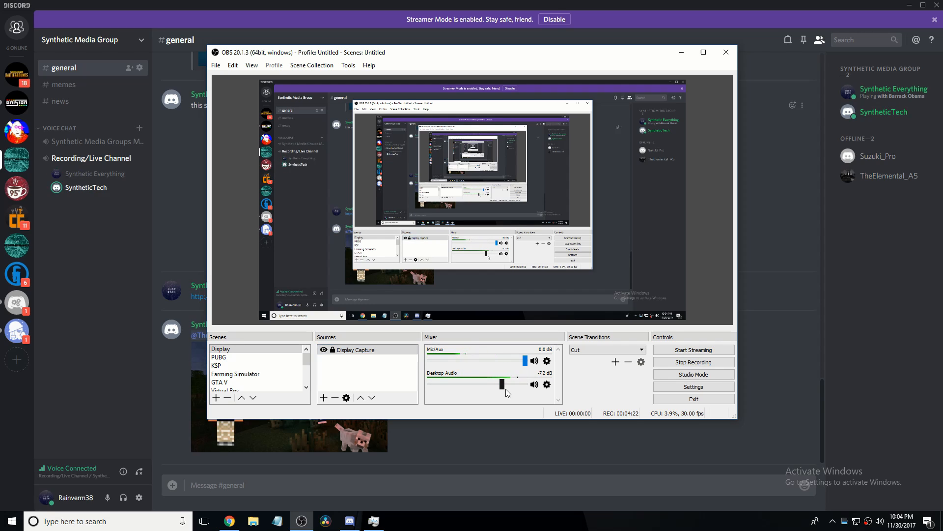
{"action": "left_click_drag", "start_coordinate": [485, 384], "coordinate": [502, 384]}
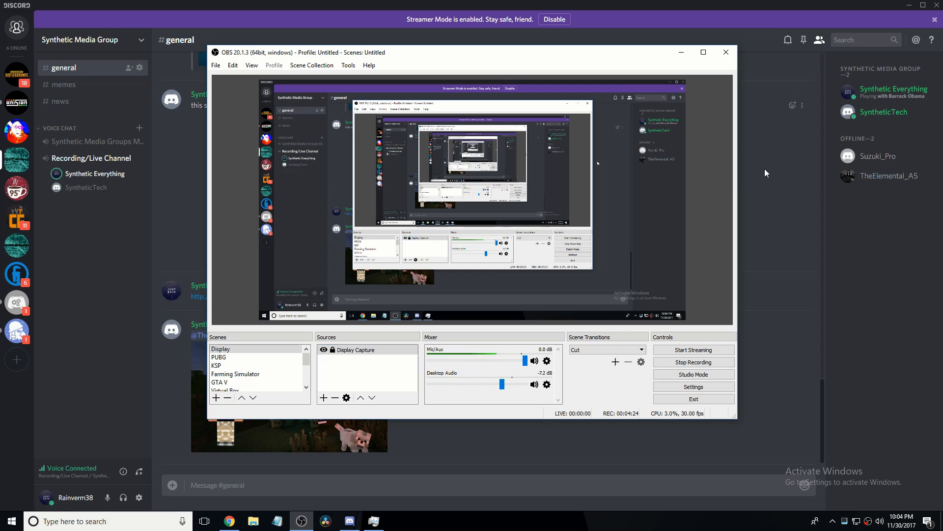
{"action": "mouse_move", "coordinate": [860, 171]}
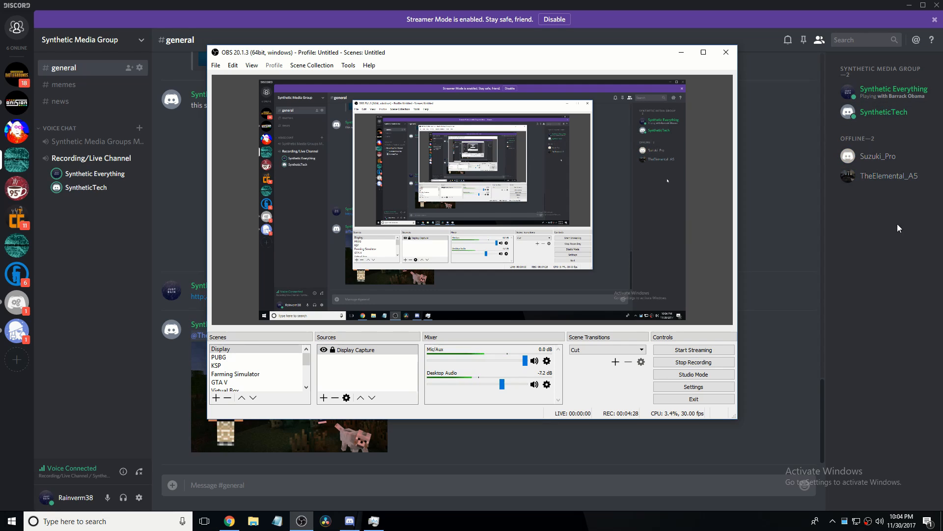
{"action": "left_click", "coordinate": [235, 356]}
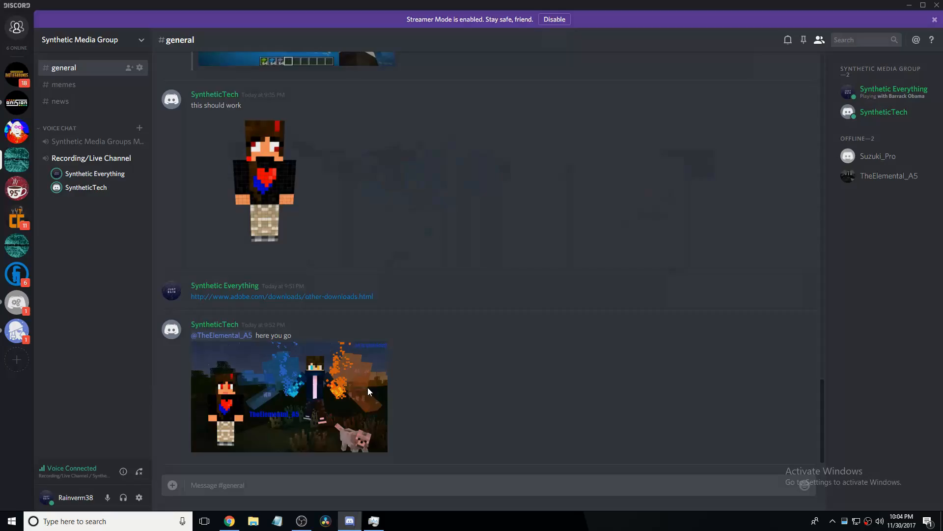
{"action": "left_click", "coordinate": [289, 396]}
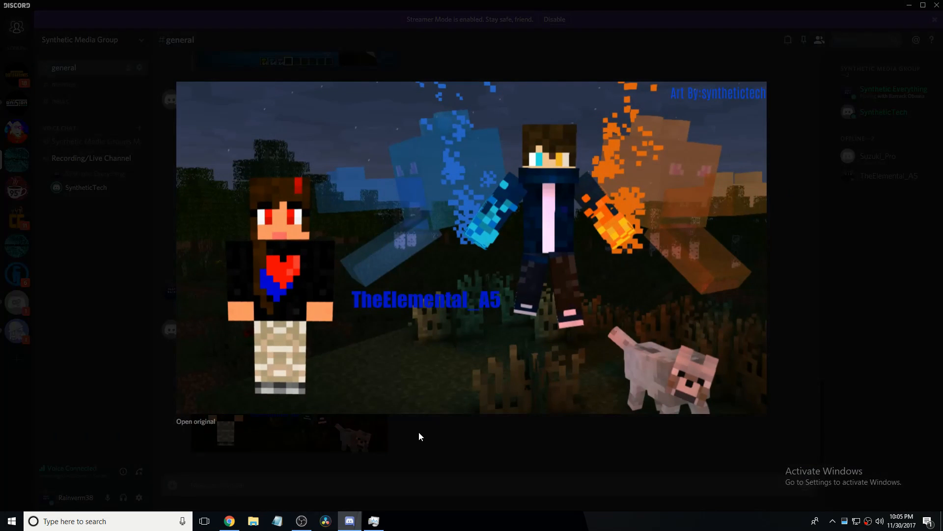
{"action": "mouse_move", "coordinate": [444, 443]}
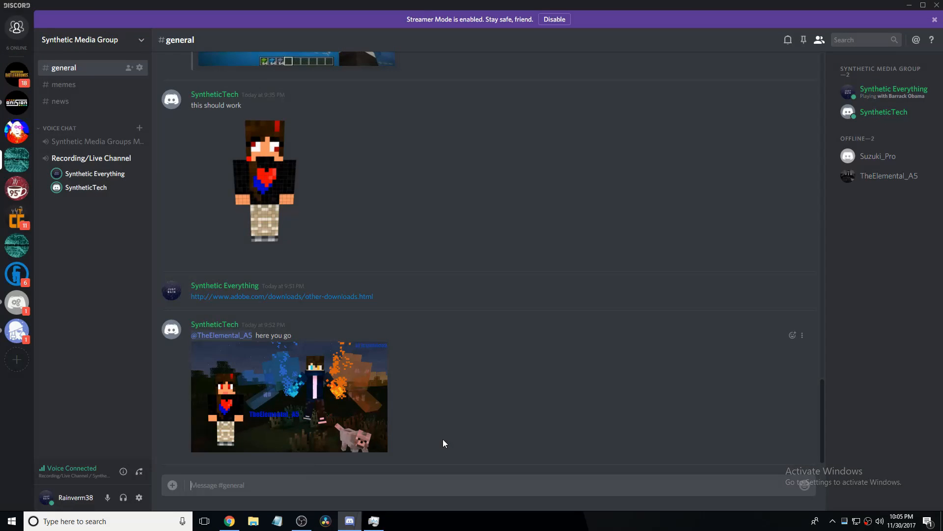
{"action": "left_click", "coordinate": [289, 396]}
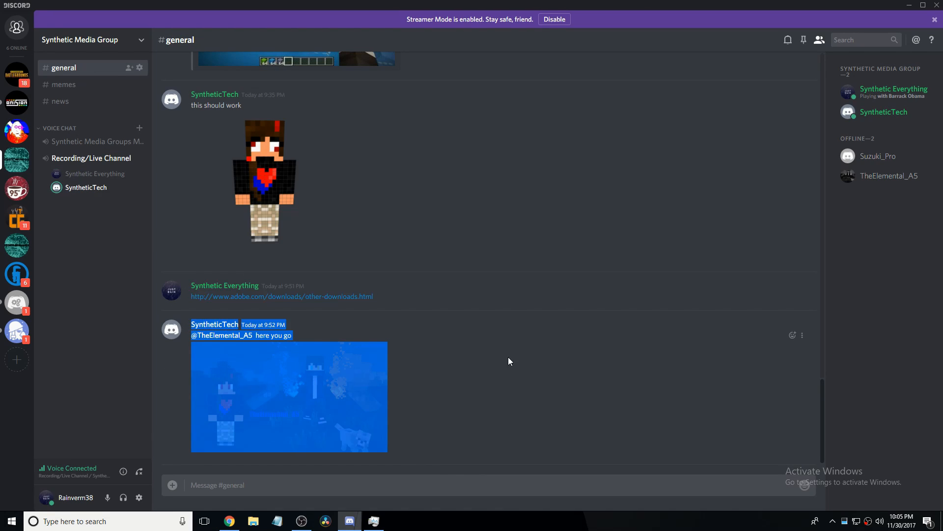
{"action": "left_click", "coordinate": [300, 520]}
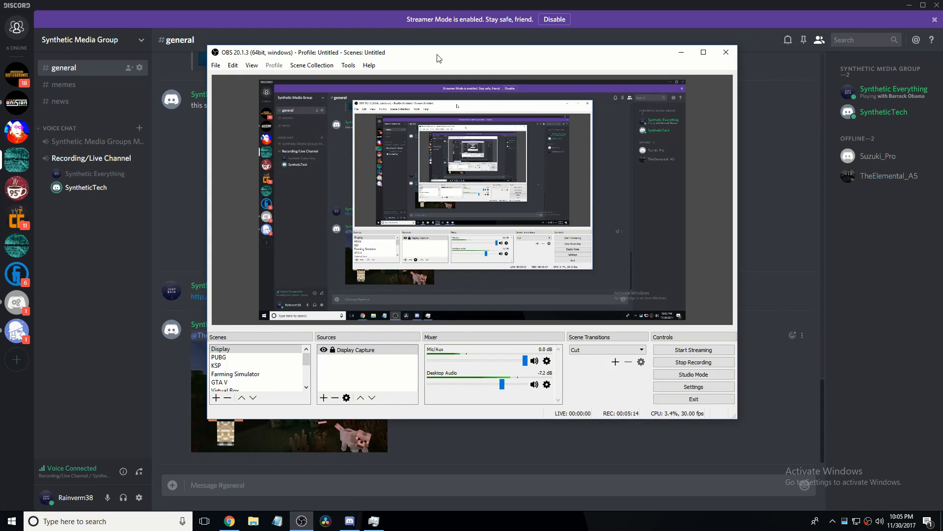
- Reposition the OBS recording window over the Discord chat while Display Capture records
{"action": "left_click_drag", "start_coordinate": [440, 58], "coordinate": [452, 78]}
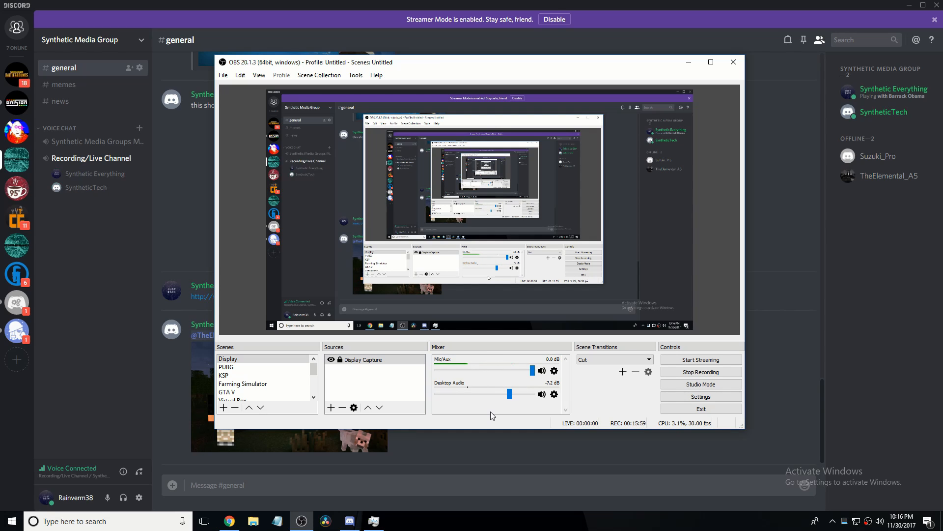
- Search 'google forms' in Chrome, enter Google Forms and open the Synthetic Media Groups form
{"action": "left_click", "coordinate": [229, 521]}
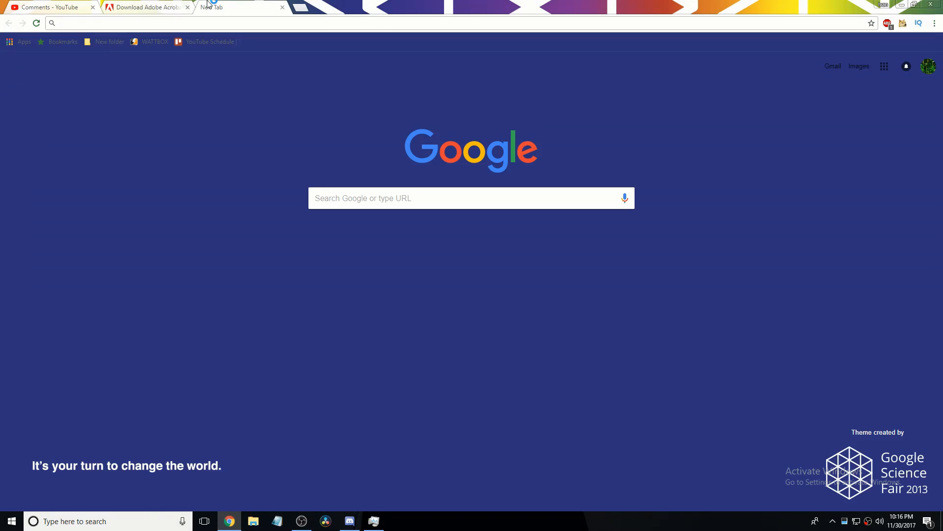
{"action": "type", "text": "google"}
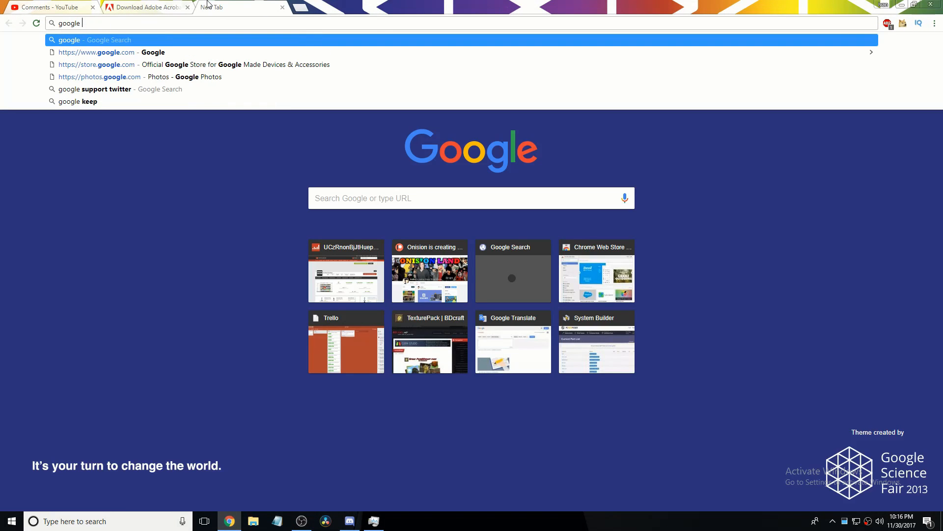
{"action": "type", "text": "google forms"}
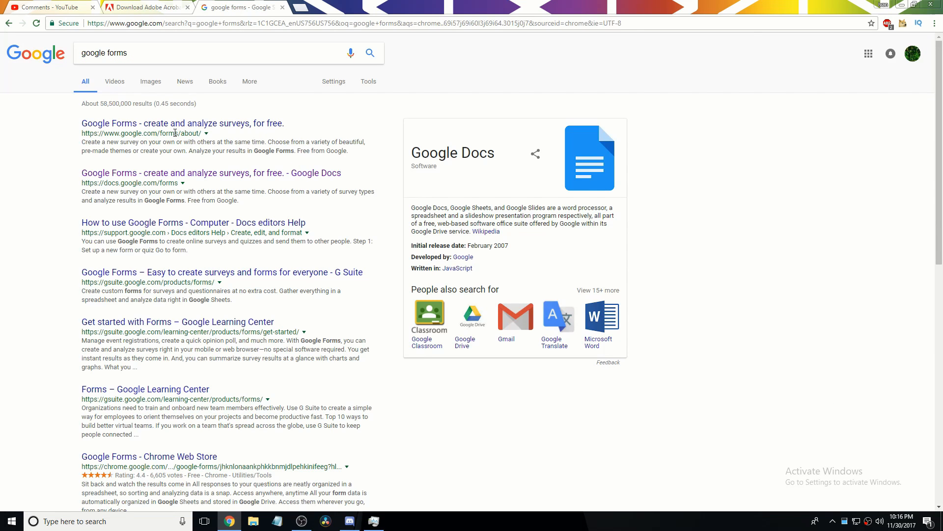
{"action": "left_click", "coordinate": [180, 123]}
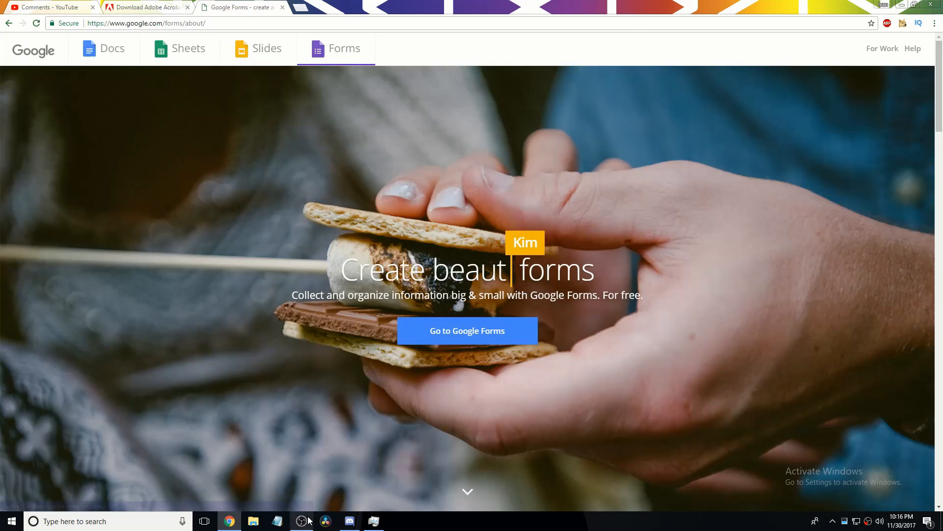
{"action": "left_click", "coordinate": [466, 330]}
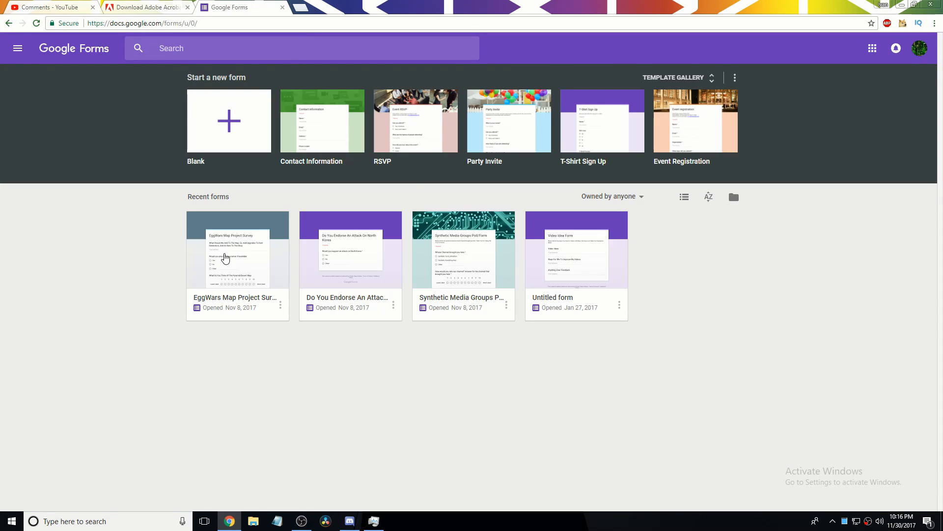
{"action": "left_click", "coordinate": [462, 250]}
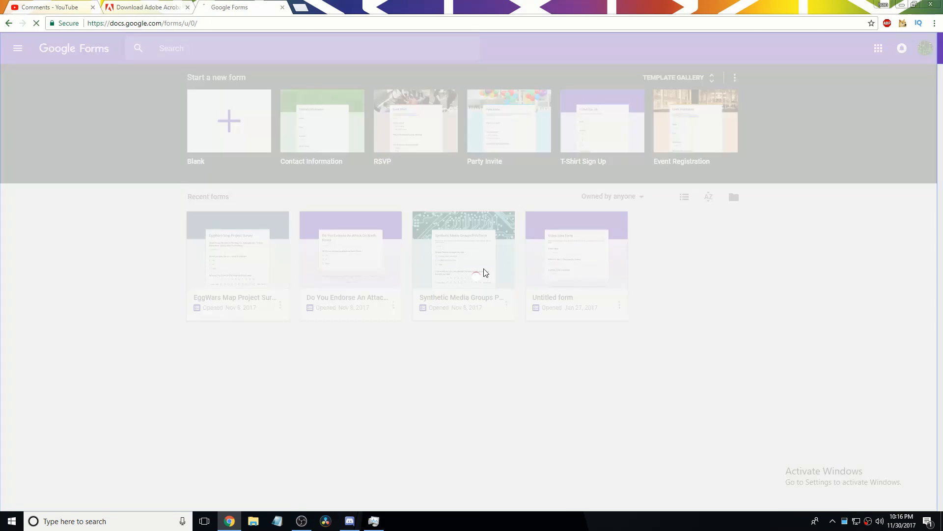
- Show the poll's responses individually and advance to response 6 of 6
{"action": "left_click", "coordinate": [463, 250]}
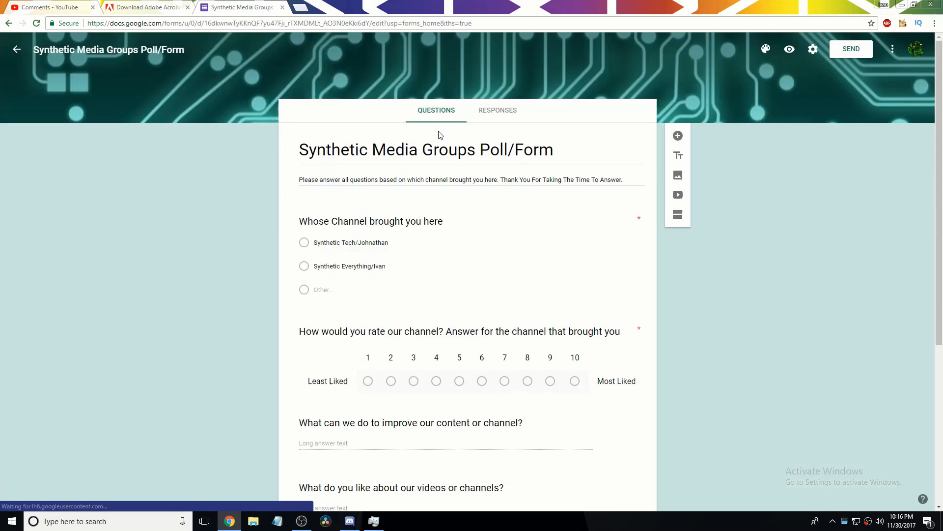
{"action": "left_click", "coordinate": [486, 110]}
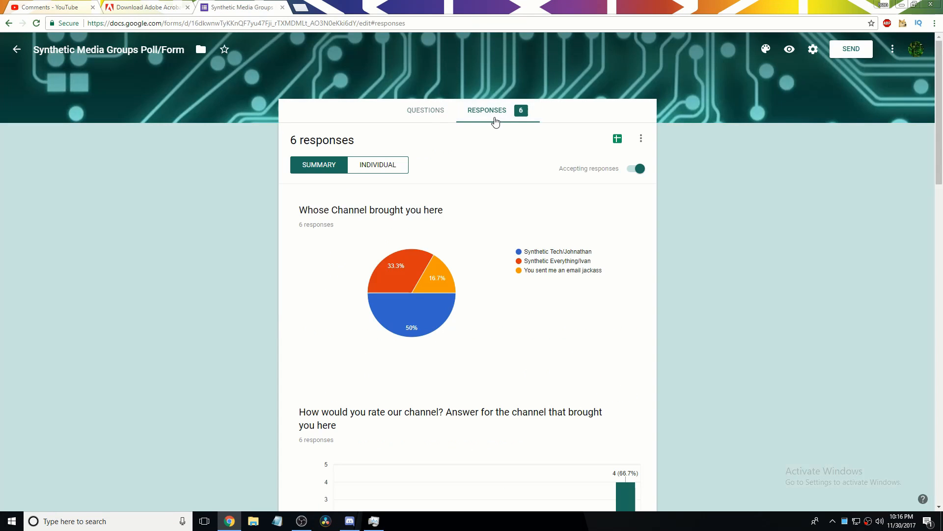
{"action": "mouse_move", "coordinate": [390, 155]}
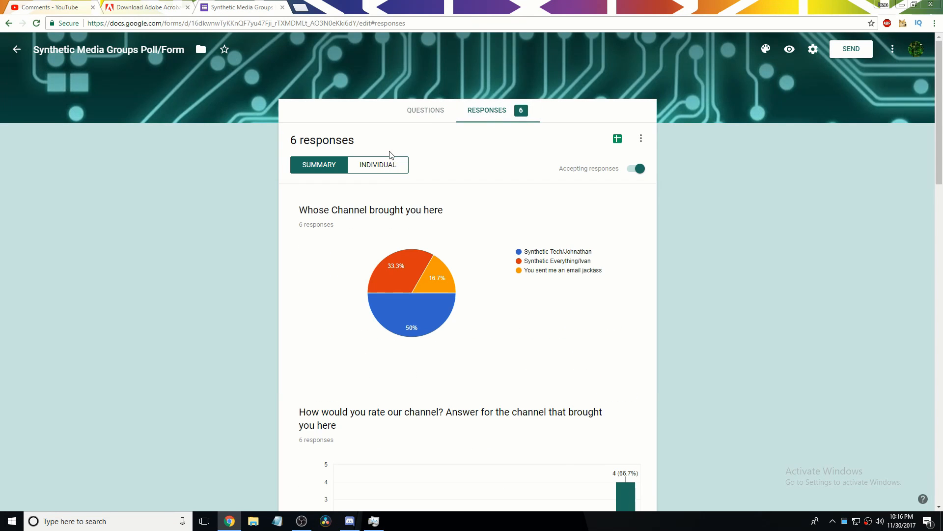
{"action": "left_click", "coordinate": [377, 164]}
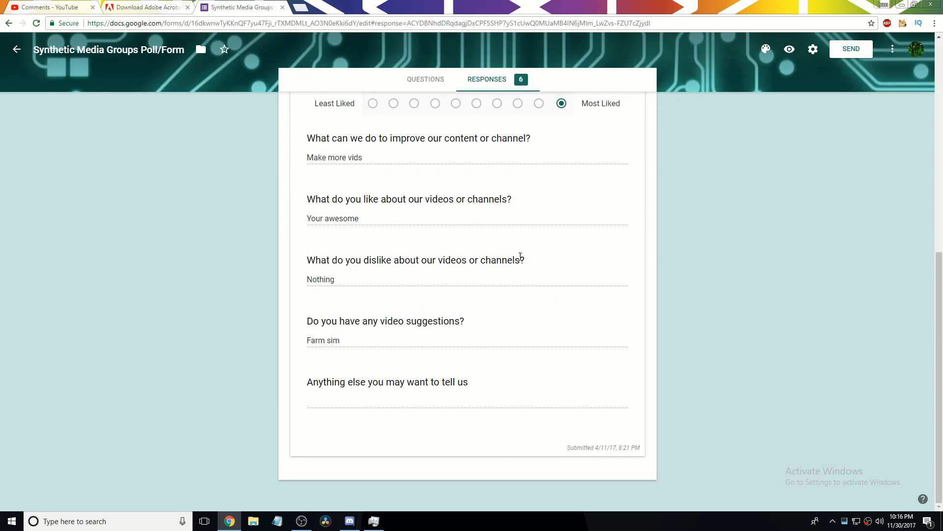
{"action": "left_click", "coordinate": [577, 205]}
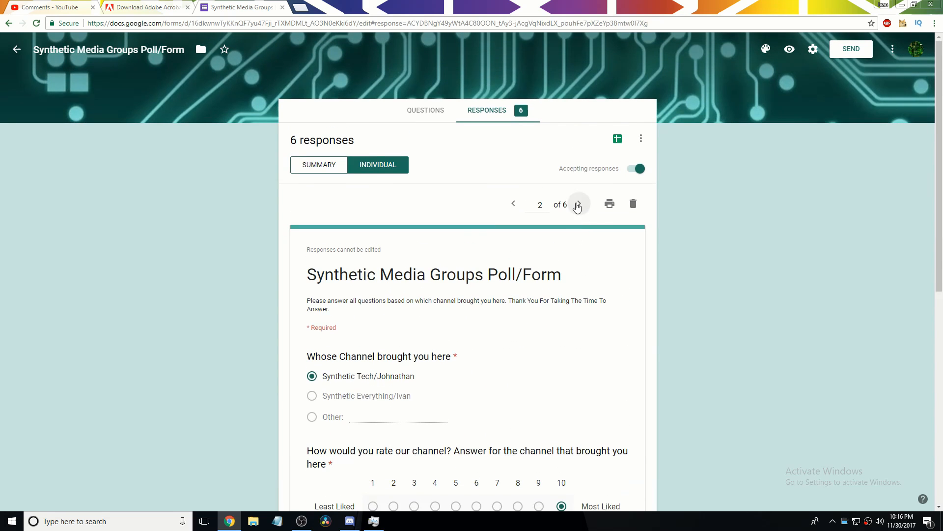
{"action": "left_click", "coordinate": [577, 205]}
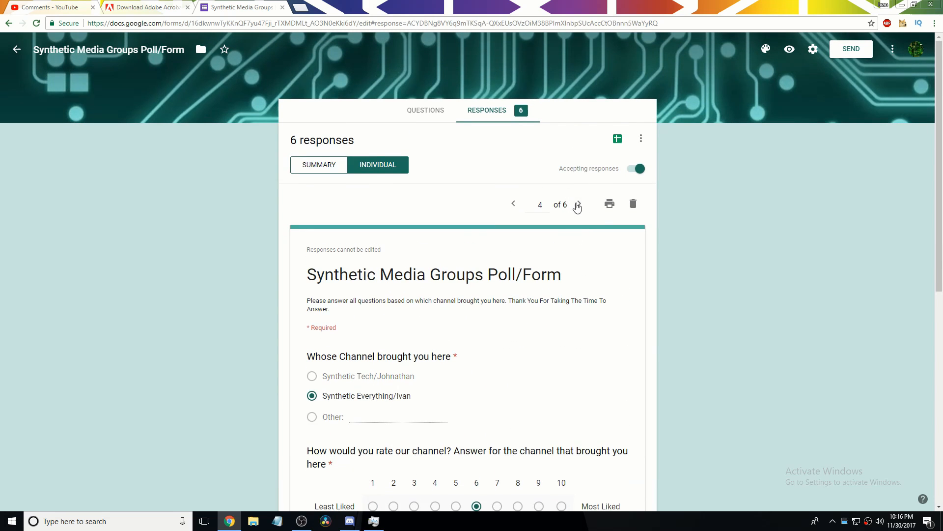
{"action": "left_click", "coordinate": [578, 204]}
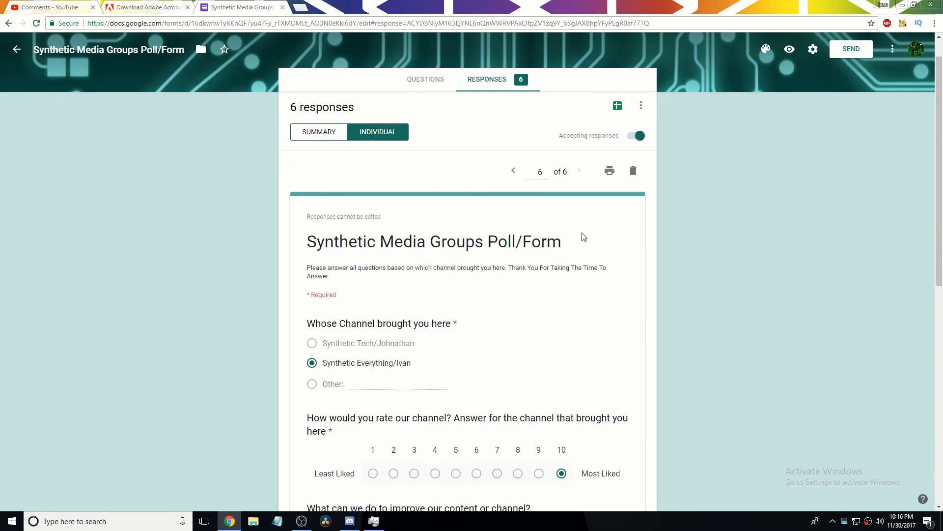
- Scroll down through the sixth response's answers to read them
{"action": "scroll", "scroll_direction": "down", "scroll_amount": 3}
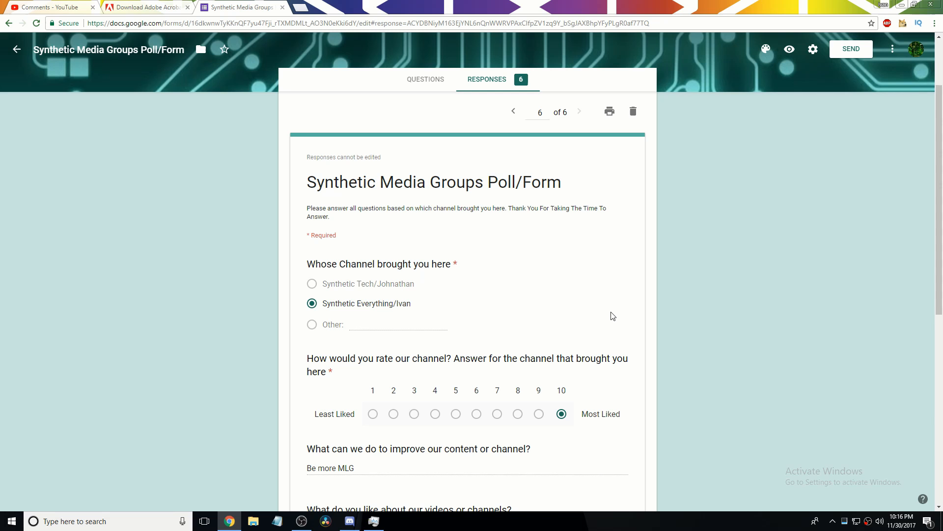
{"action": "scroll", "scroll_direction": "down", "scroll_amount": 3}
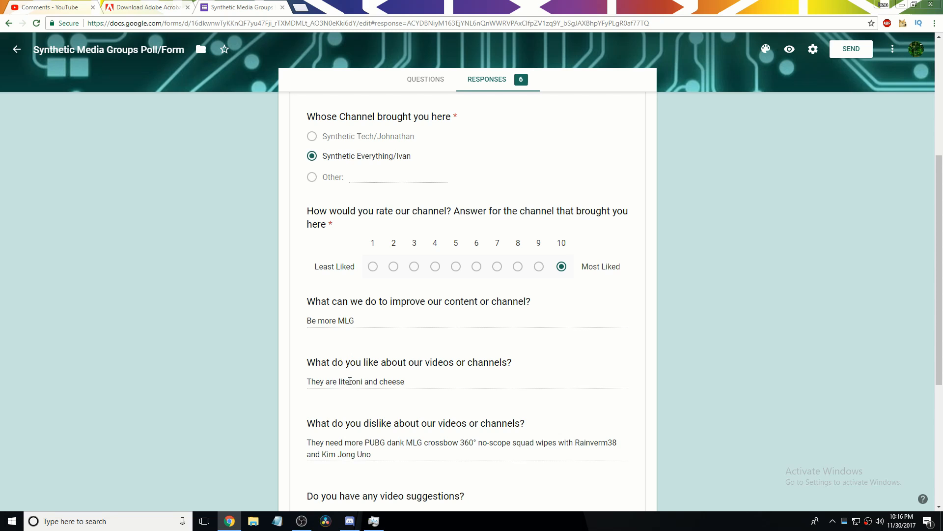
{"action": "scroll", "scroll_direction": "down", "scroll_amount": 3}
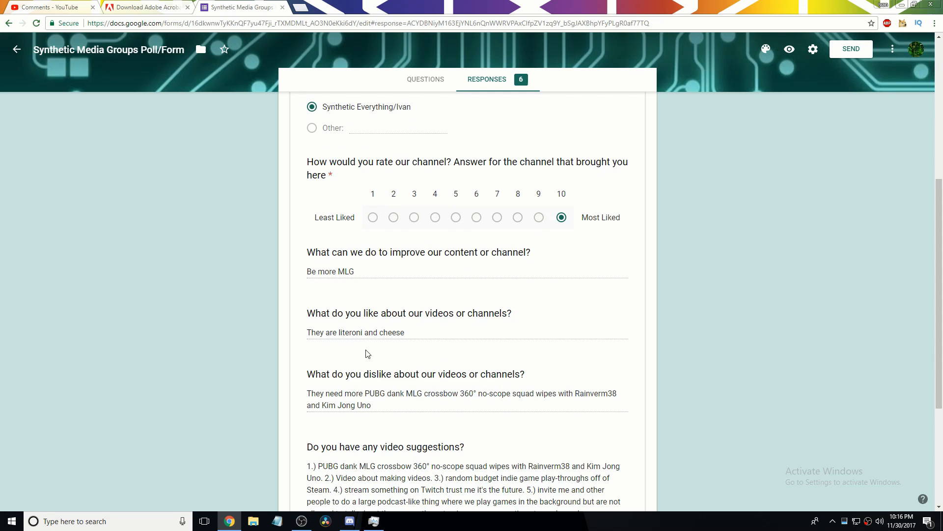
{"action": "mouse_move", "coordinate": [364, 330]}
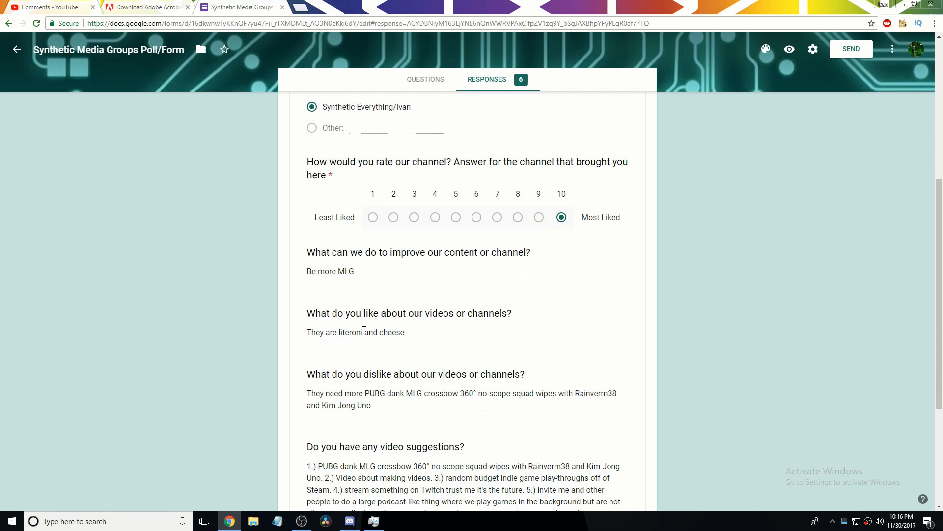
{"action": "scroll", "scroll_direction": "down", "scroll_amount": 3}
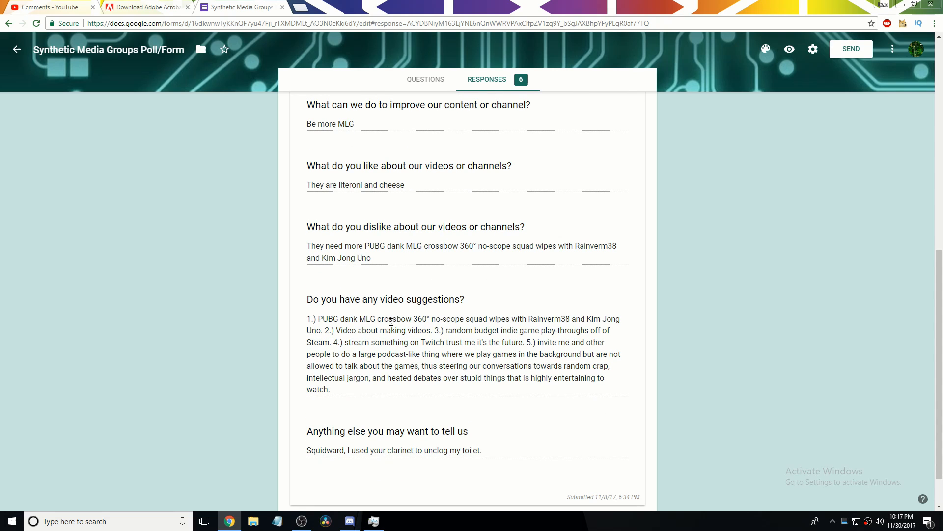
{"action": "mouse_move", "coordinate": [422, 289]}
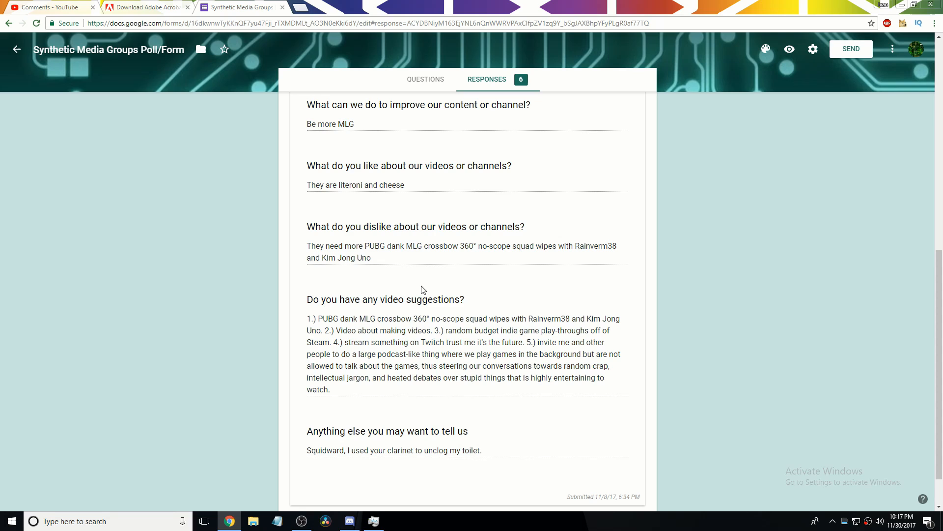
{"action": "mouse_move", "coordinate": [419, 304]}
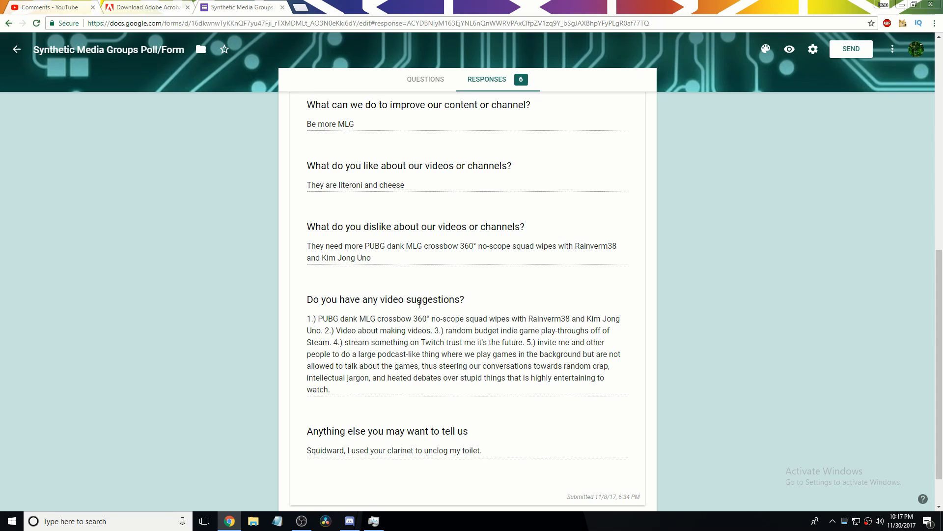
{"action": "mouse_move", "coordinate": [394, 328]}
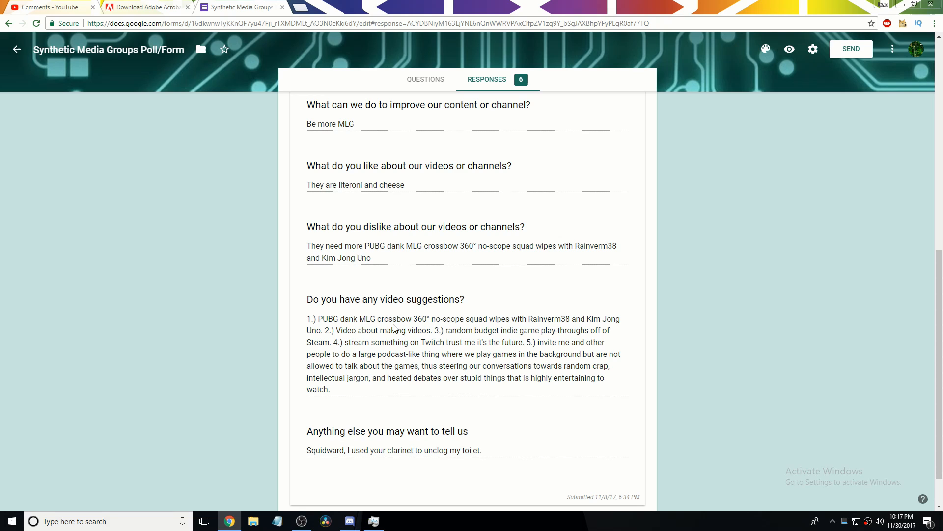
{"action": "scroll", "scroll_direction": "down", "scroll_amount": 3}
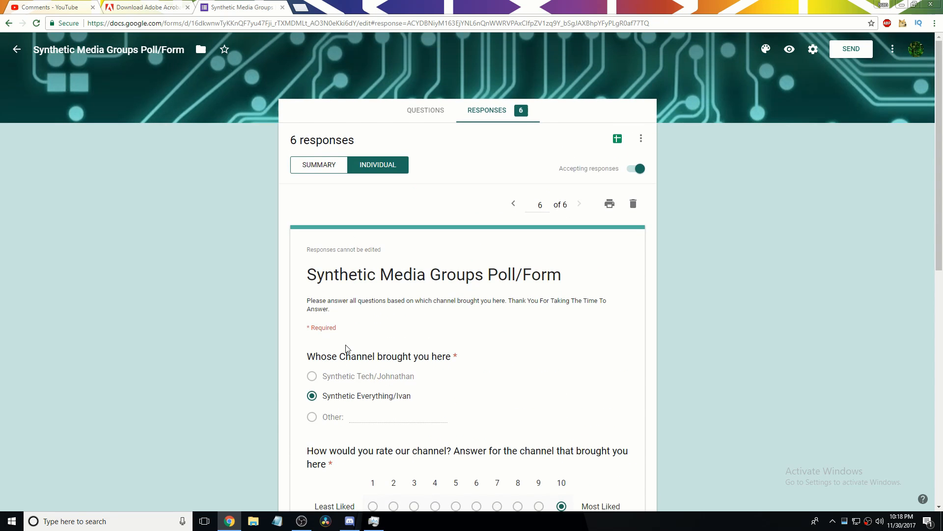
{"action": "mouse_move", "coordinate": [797, 515]}
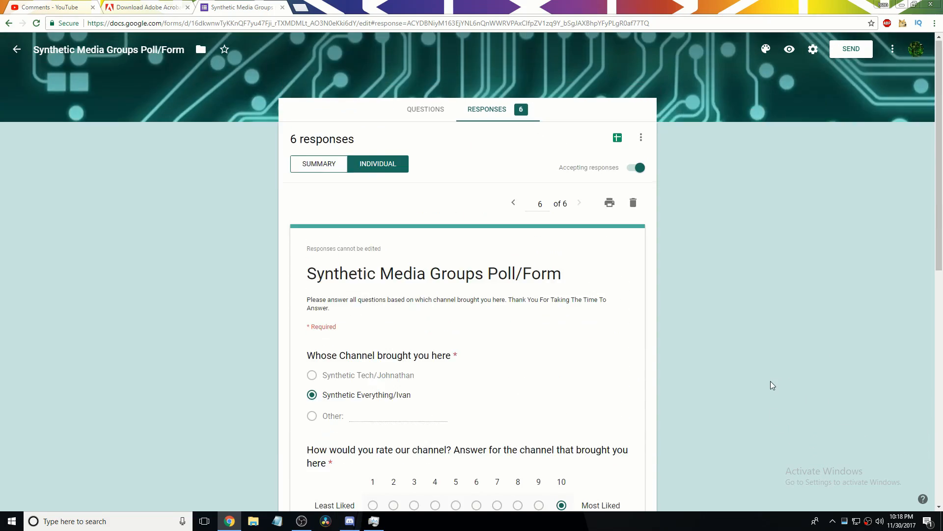
- Read to the bottom of the last response and switch back to the Discord chat
{"action": "scroll", "scroll_direction": "down", "scroll_amount": 3}
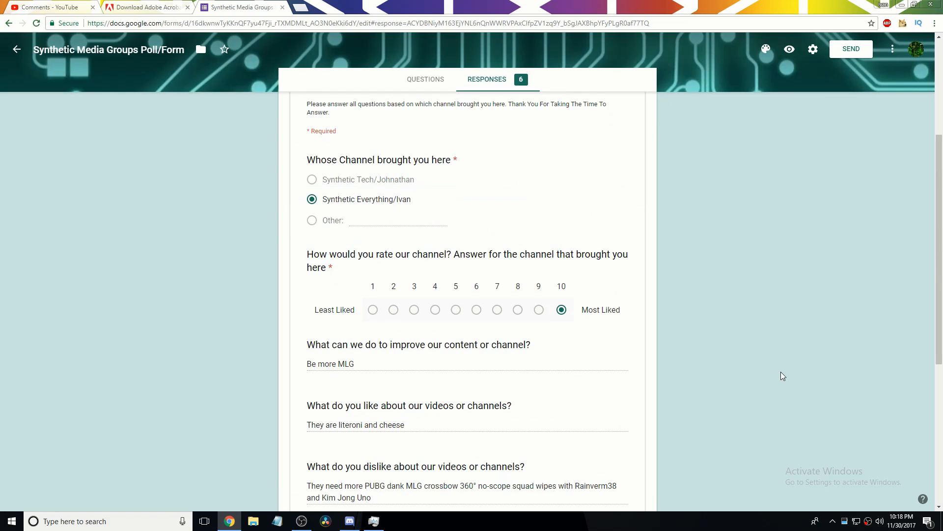
{"action": "scroll", "scroll_direction": "down", "scroll_amount": 3}
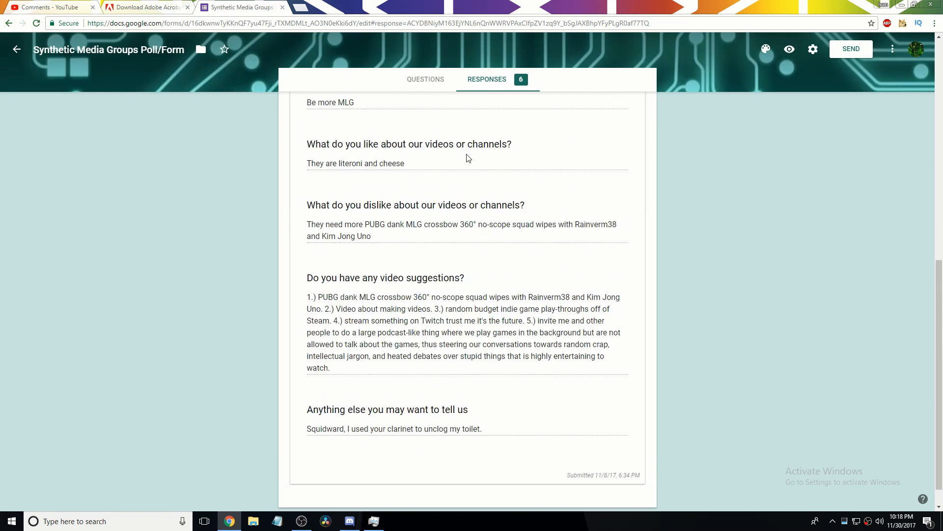
{"action": "scroll", "scroll_direction": "down", "scroll_amount": 3}
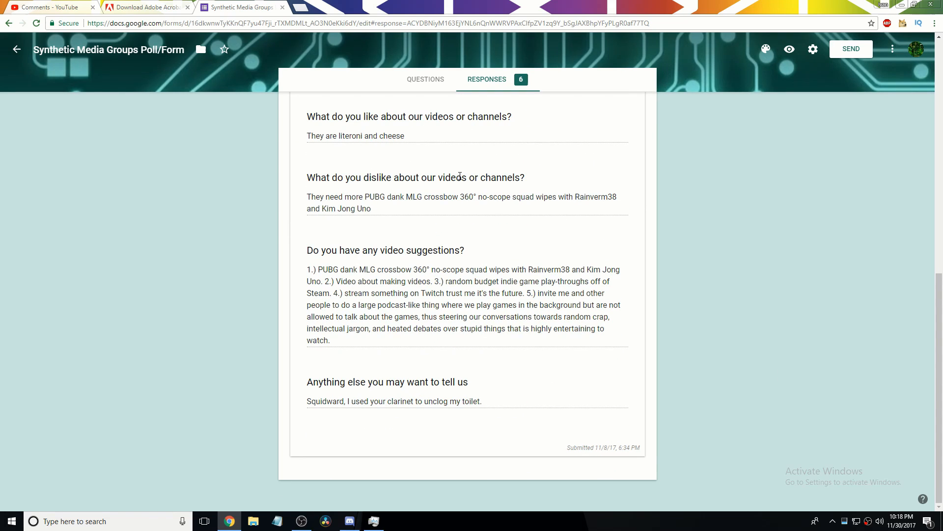
{"action": "scroll", "scroll_direction": "up", "scroll_amount": 3}
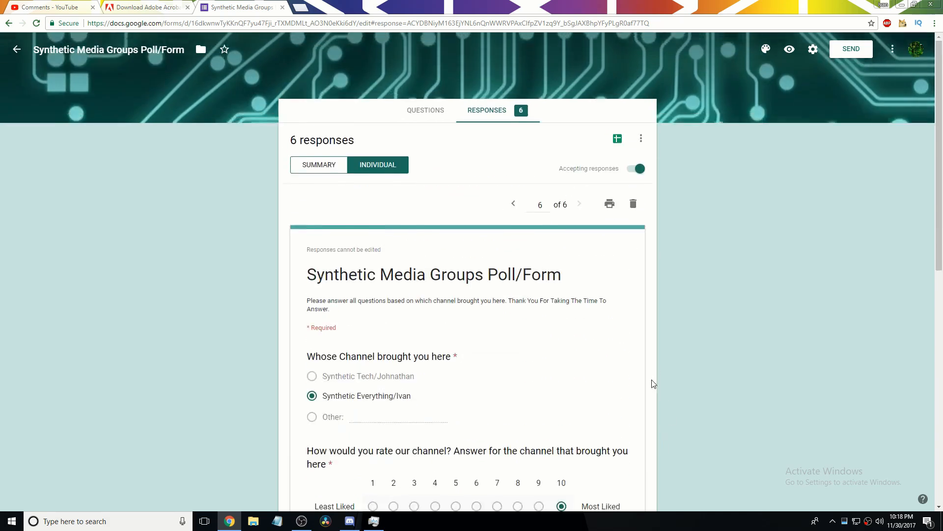
{"action": "mouse_move", "coordinate": [581, 378]}
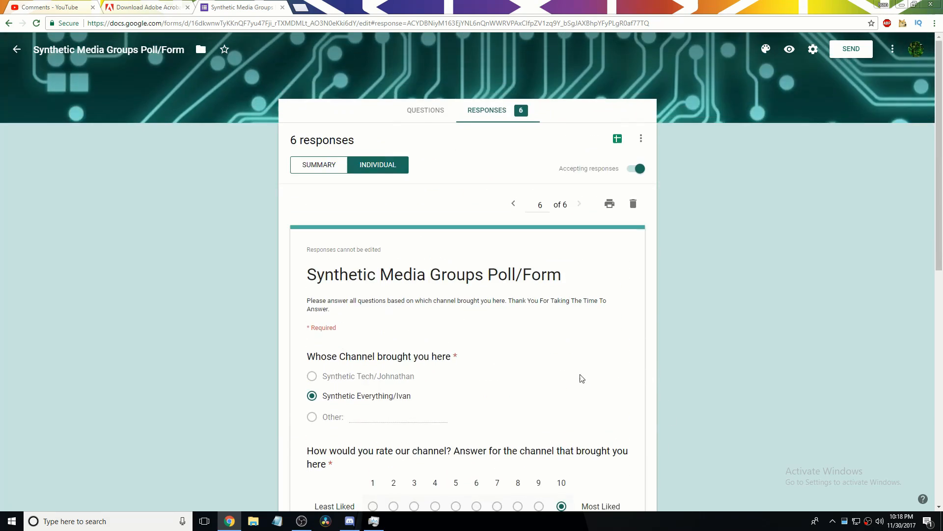
{"action": "scroll", "scroll_direction": "down", "scroll_amount": 3}
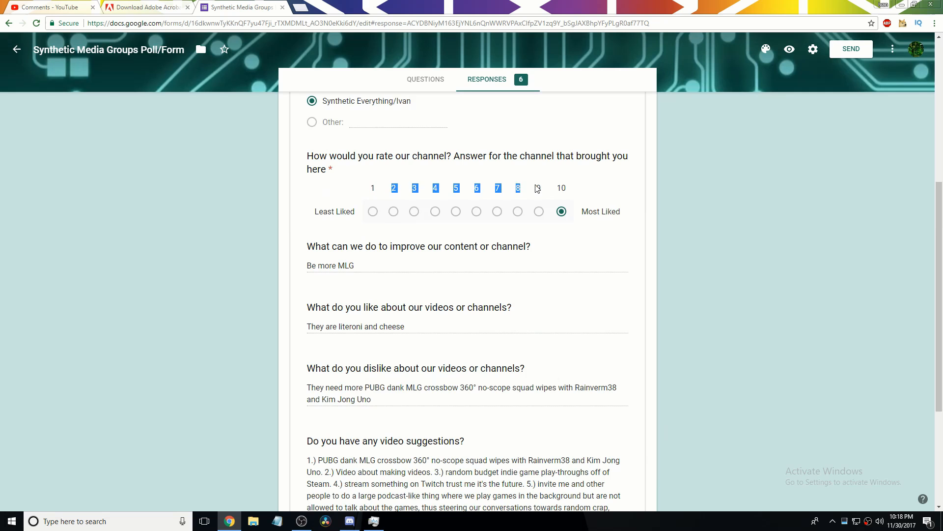
{"action": "mouse_move", "coordinate": [539, 199]}
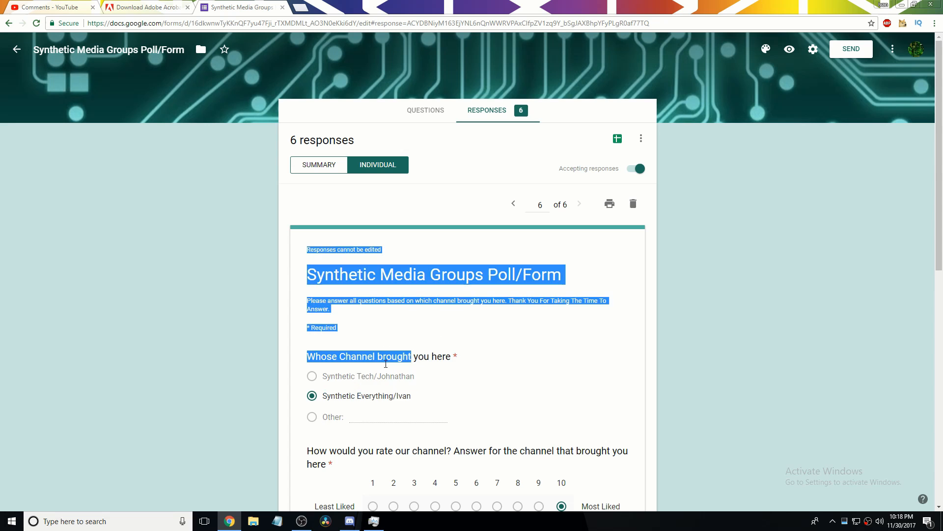
{"action": "scroll", "scroll_direction": "down", "scroll_amount": 3}
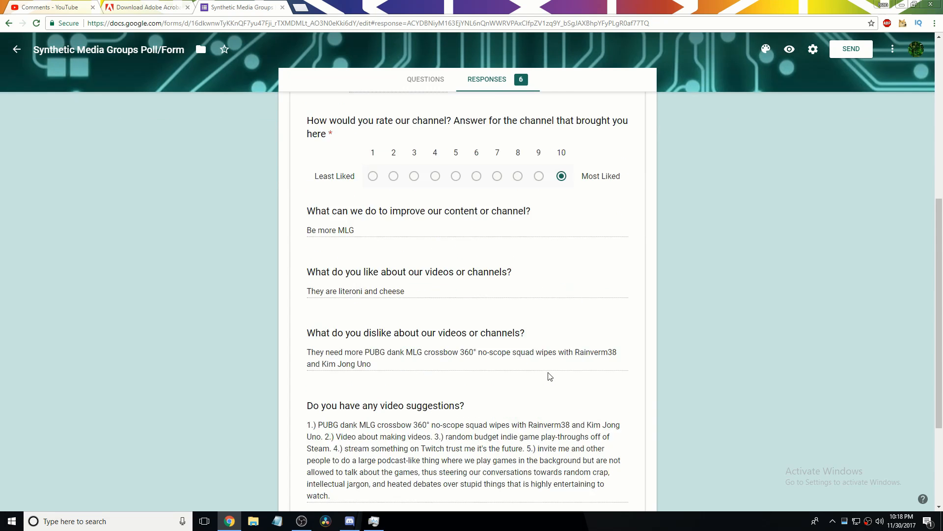
{"action": "scroll", "scroll_direction": "down", "scroll_amount": 3}
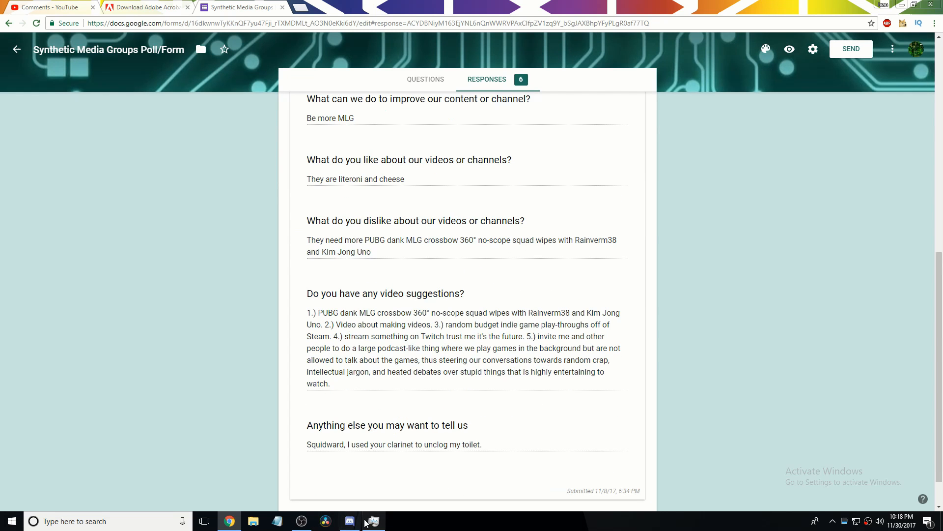
{"action": "left_click", "coordinate": [349, 521]}
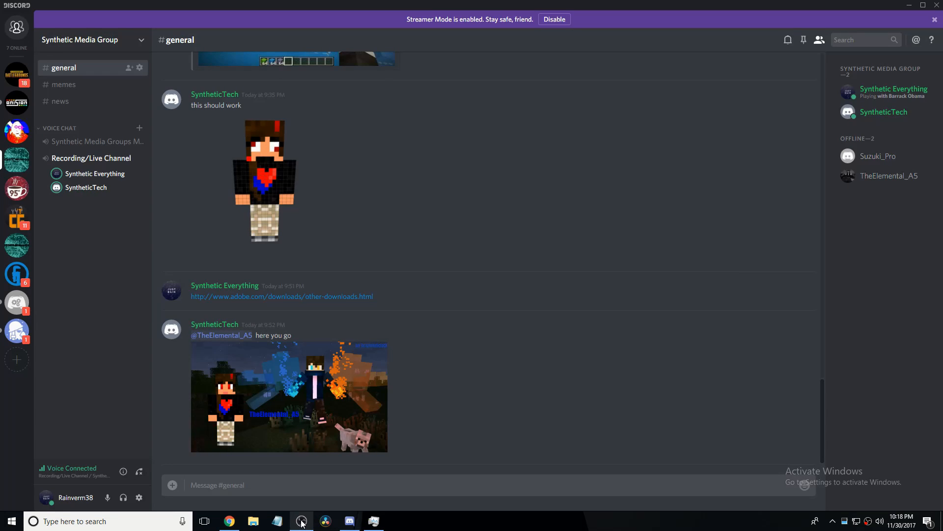
- Send a /tts message saying 'Go Duck Yourself' in #general
{"action": "left_click", "coordinate": [301, 521]}
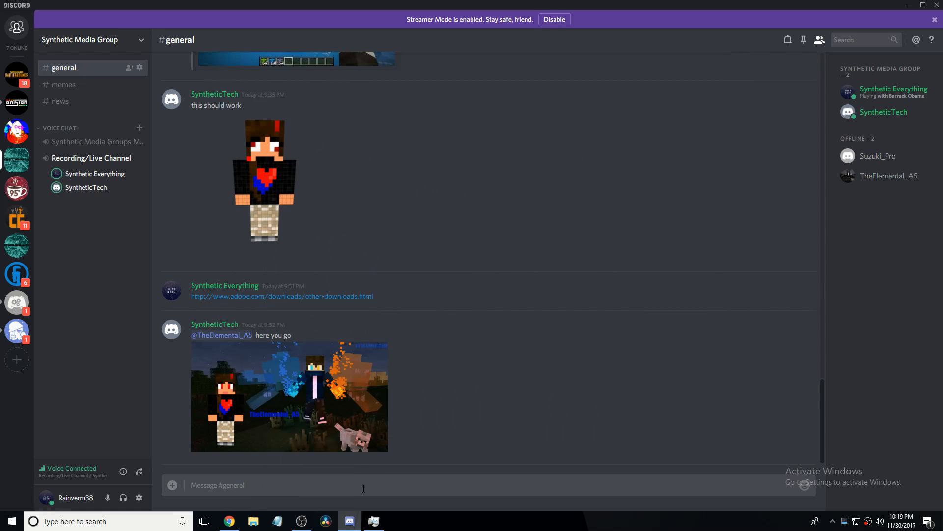
{"action": "type", "text": "/ts"}
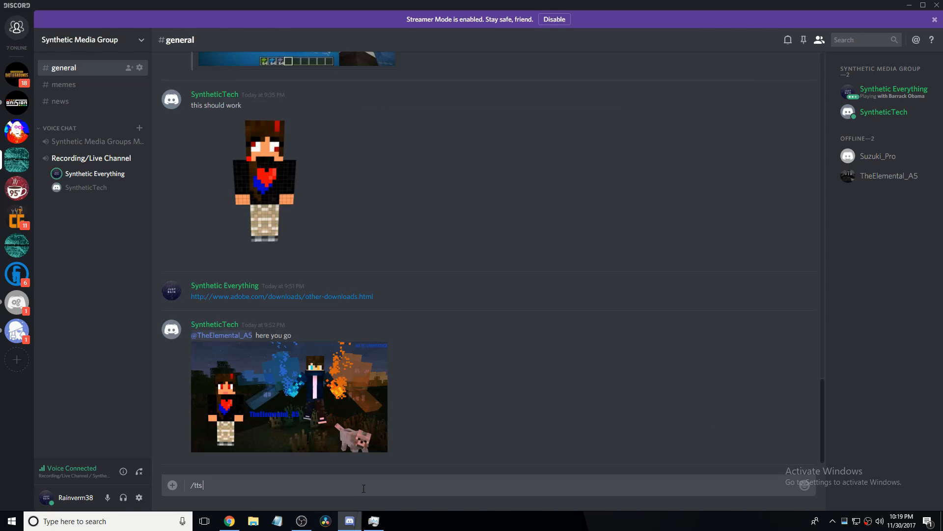
{"action": "type", "text": "Go fd"}
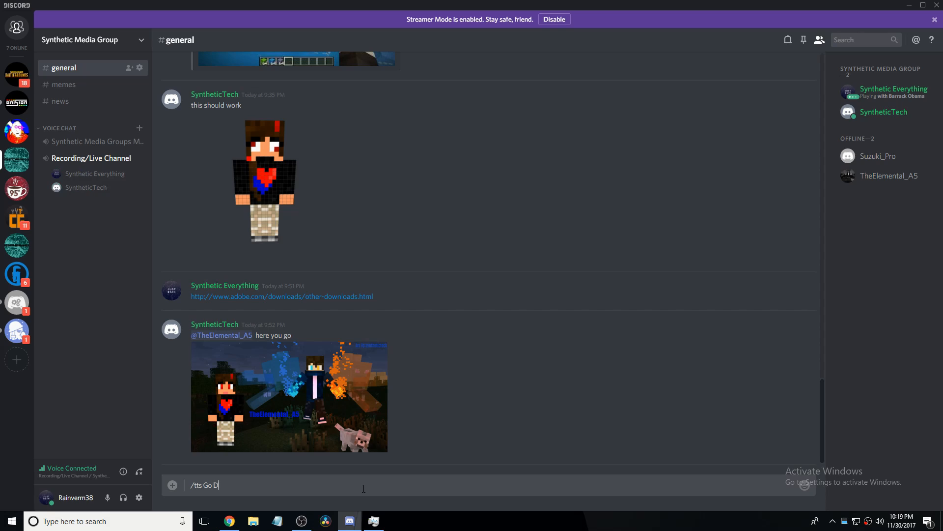
{"action": "type", "text": "uck Yous"}
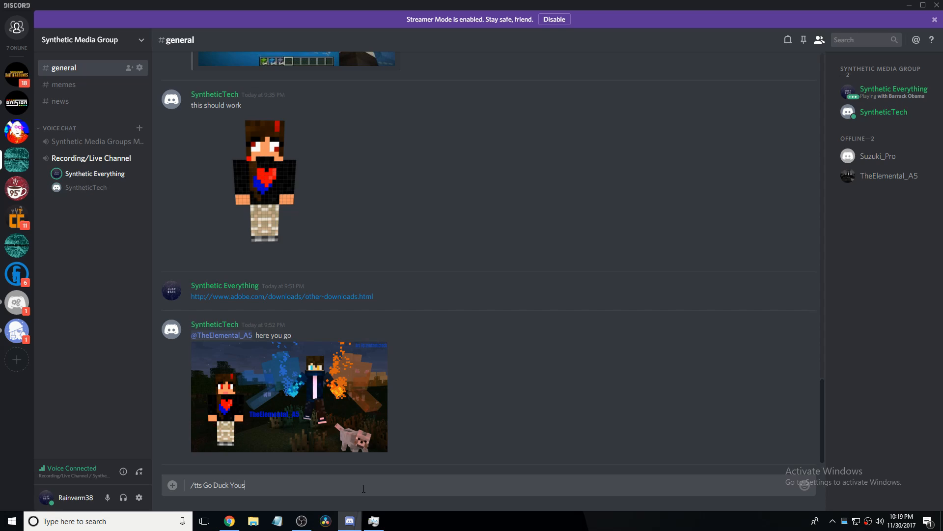
{"action": "key", "text": "enter"}
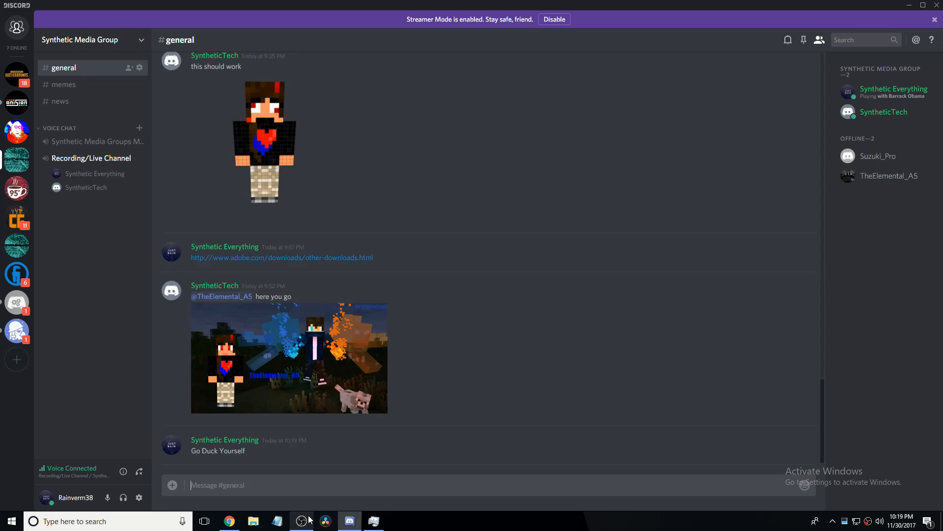
{"action": "left_click", "coordinate": [301, 521]}
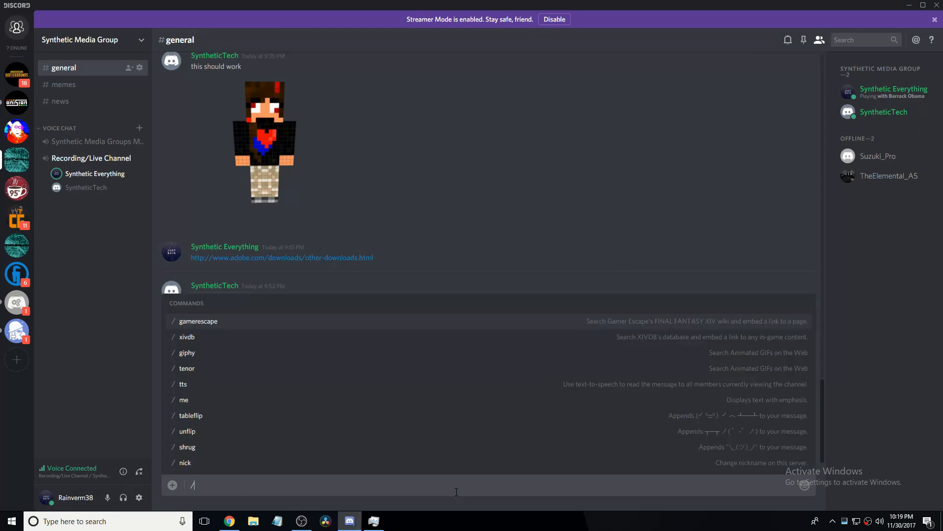
- Send a second /tts message, 'check yo priv', in #general
{"action": "type", "text": "/tts check yo prib"}
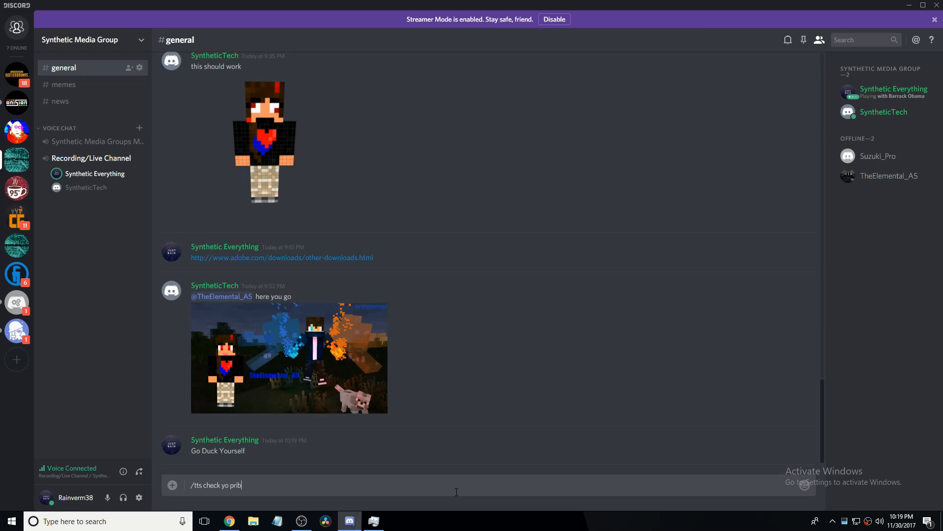
{"action": "key", "text": "Enter"}
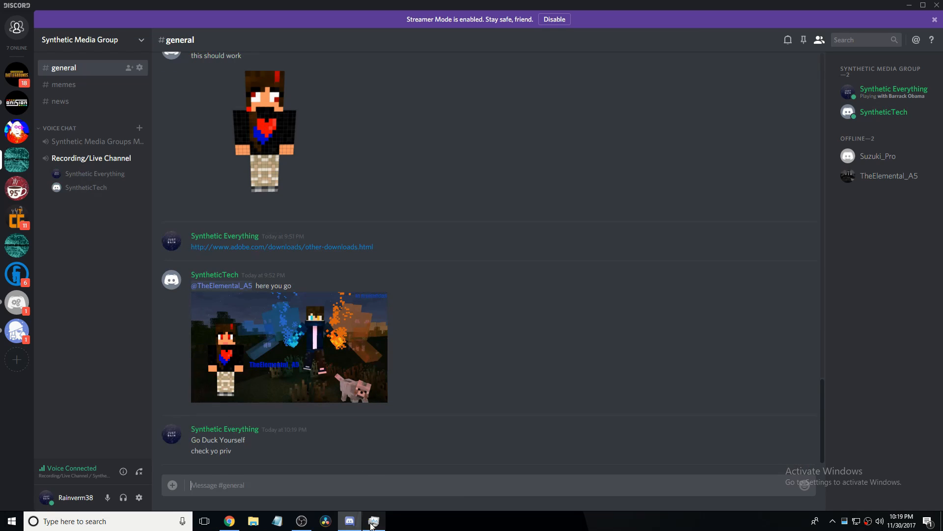
{"action": "left_click", "coordinate": [301, 521]}
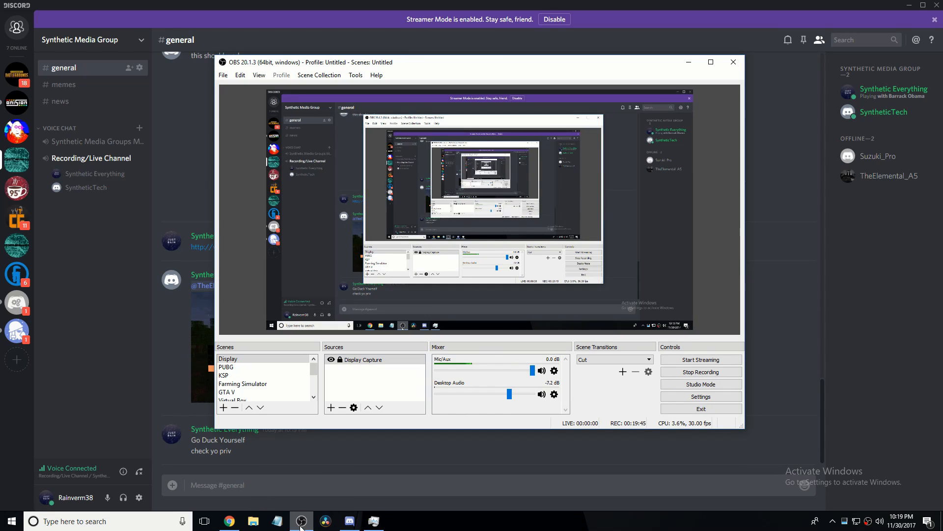
{"action": "mouse_move", "coordinate": [374, 521]}
{"action": "type", "text": "/tts"}
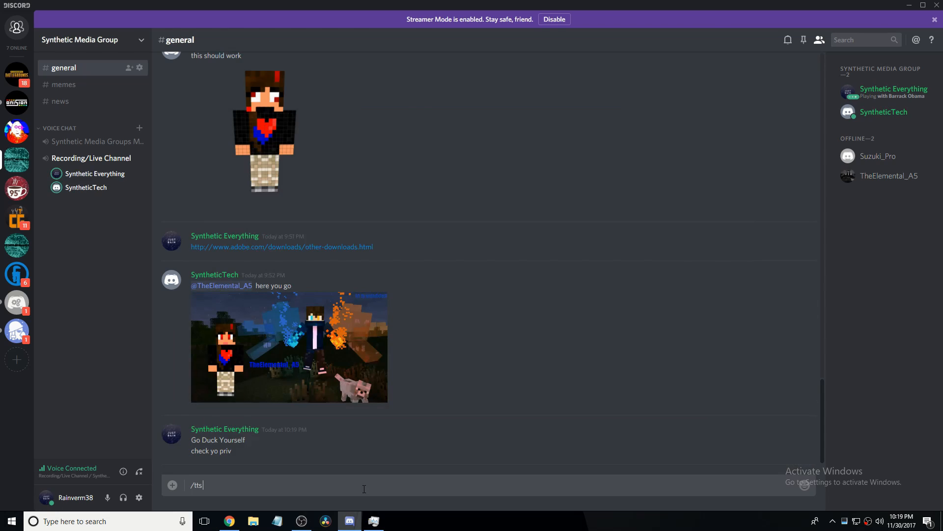
- Send the /tts message 'cash me outside how bout that' in #general
{"action": "type", "text": "cash me"}
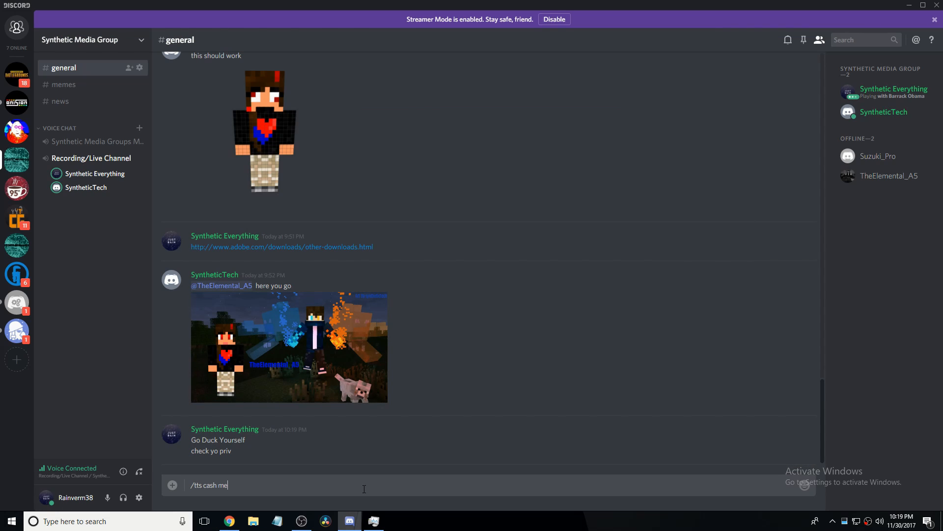
{"action": "type", "text": "outside how b"}
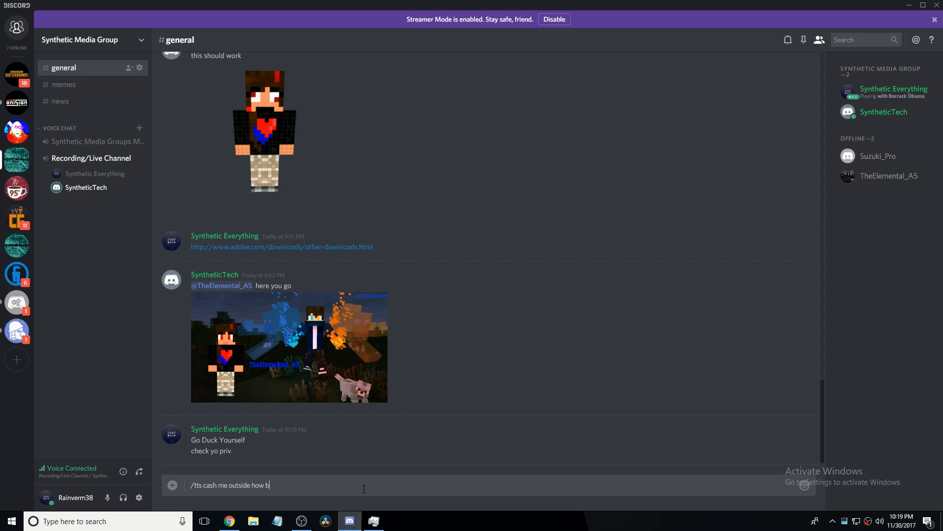
{"action": "type", "text": "out th"}
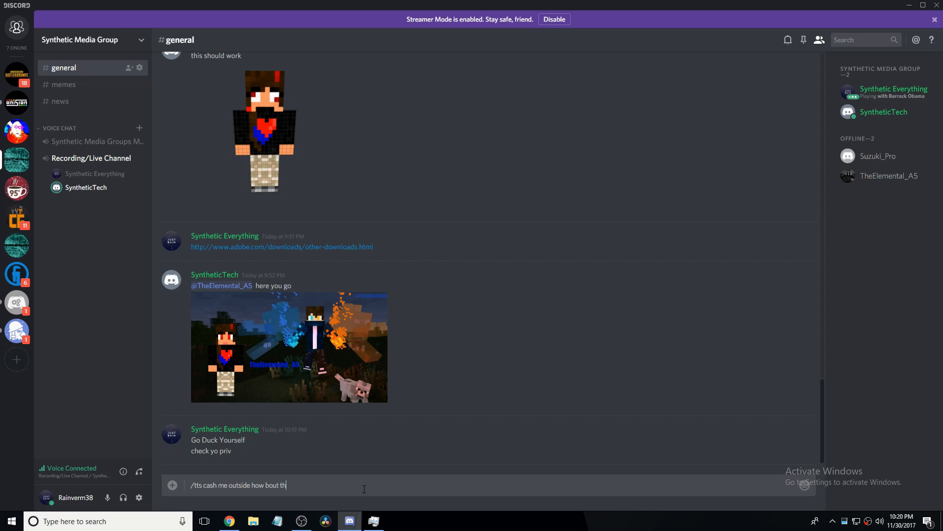
{"action": "key", "text": "enter"}
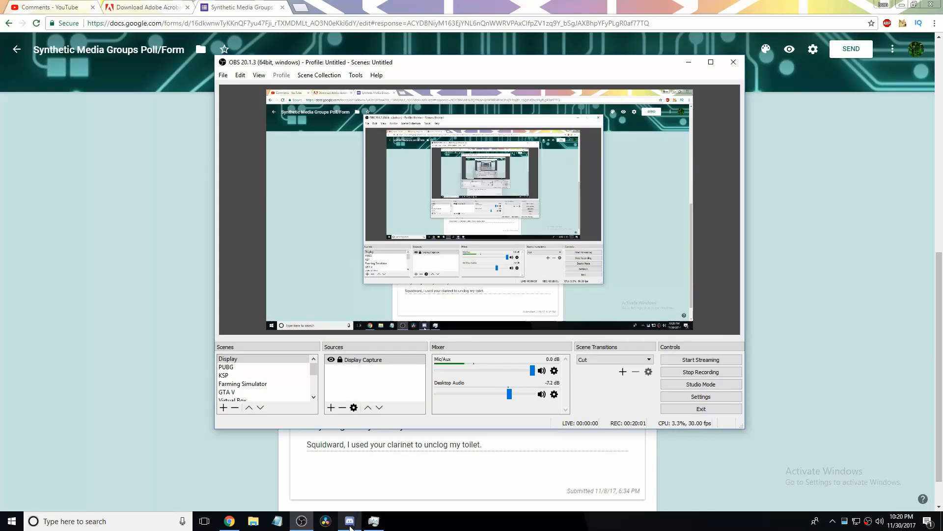
{"action": "left_click", "coordinate": [349, 521]}
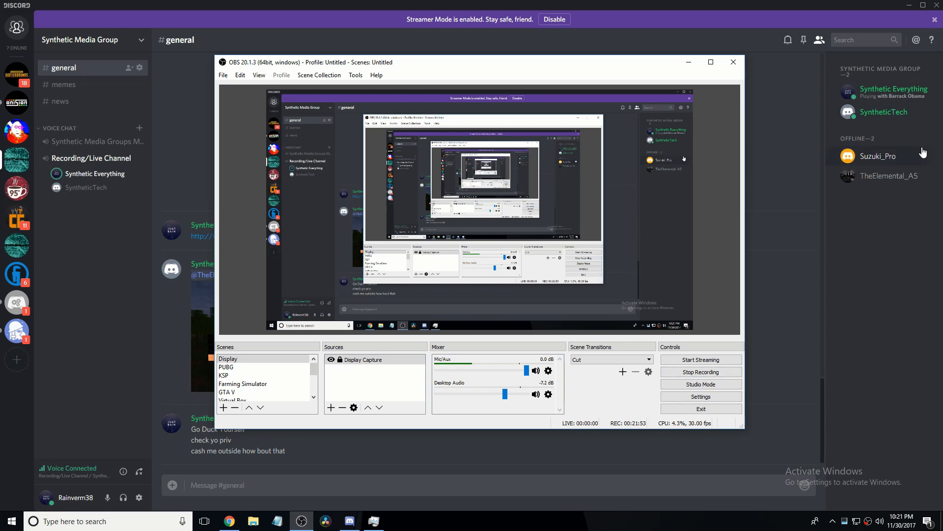
{"action": "mouse_move", "coordinate": [893, 165]}
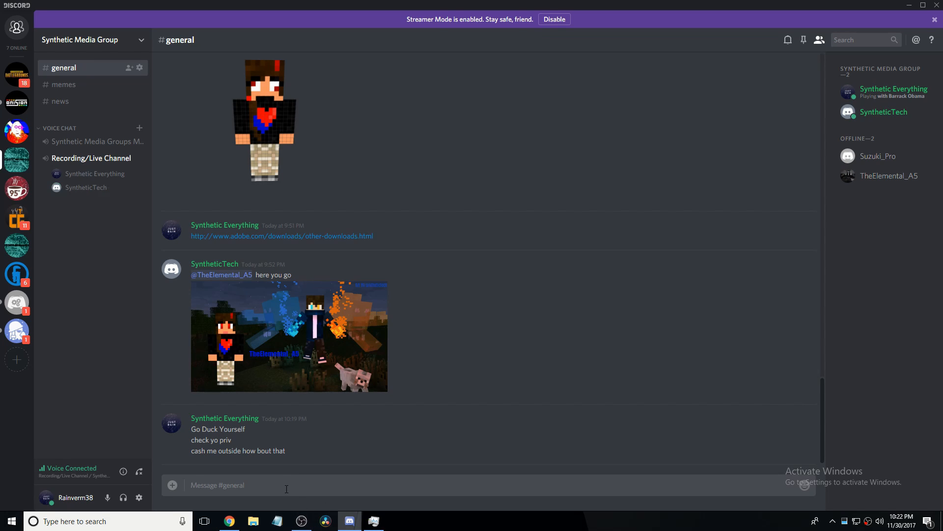
- Write /tts lines 'i like obama' and 'Thanks For Watching Our Vi...' in the #general box
{"action": "type", "text": "/tts i like"}
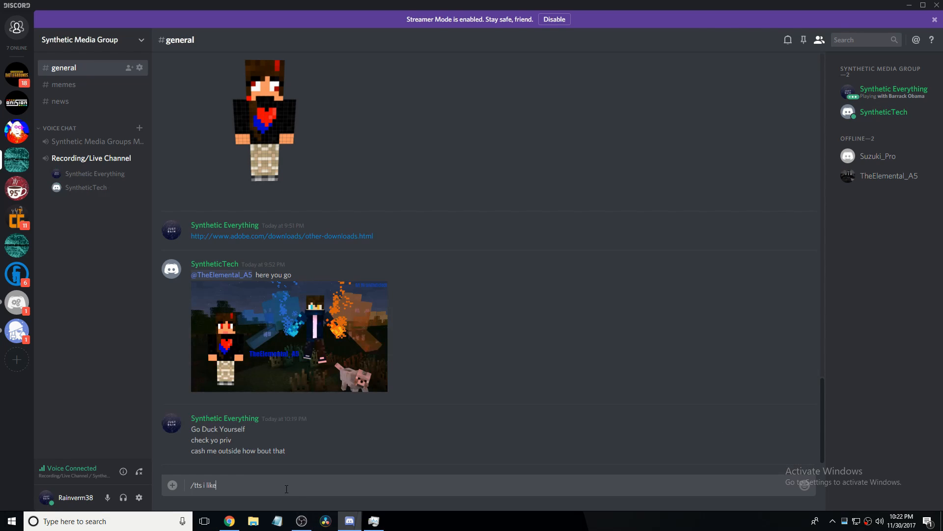
{"action": "type", "text": "obama jk its"}
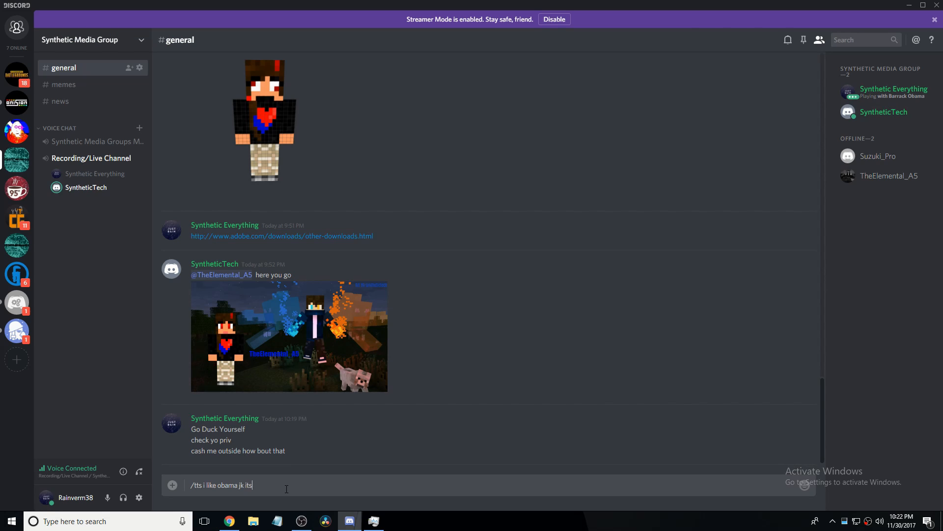
{"action": "type", "text": "onl"}
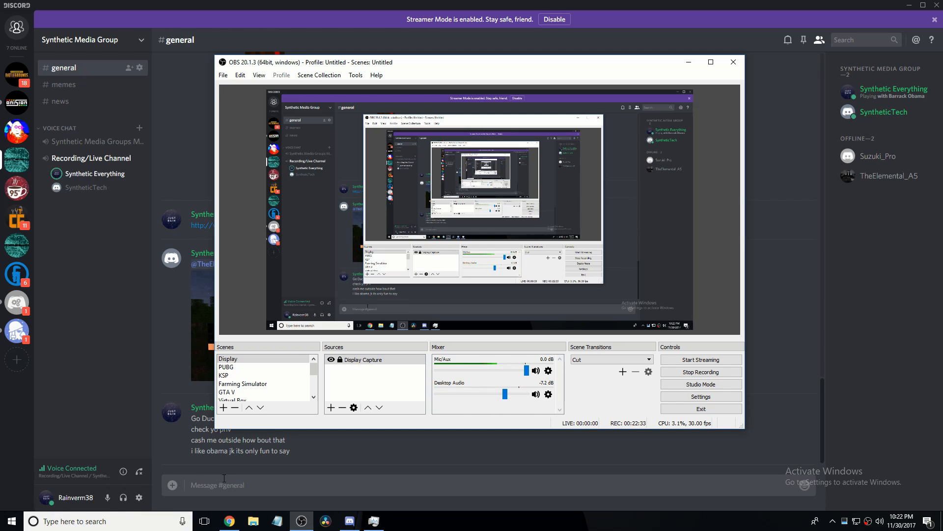
{"action": "type", "text": "/"}
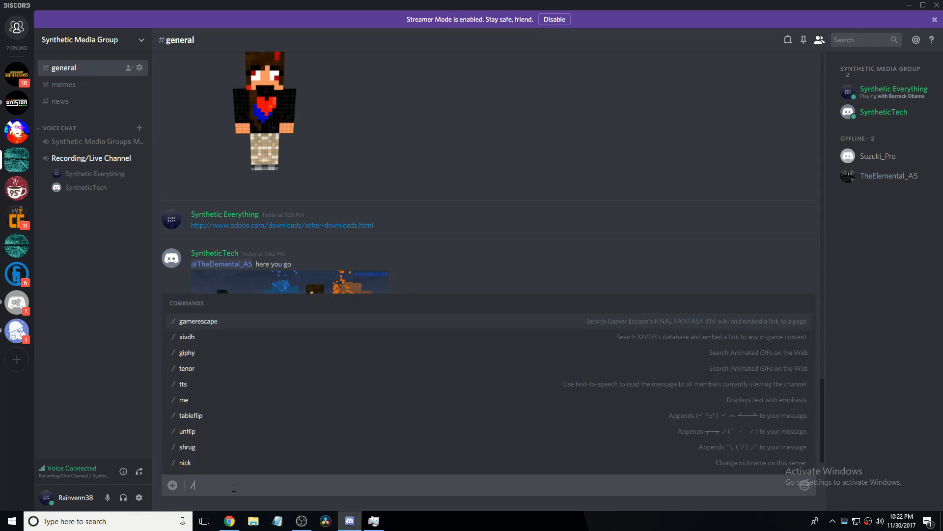
{"action": "type", "text": "tts Thanks For"}
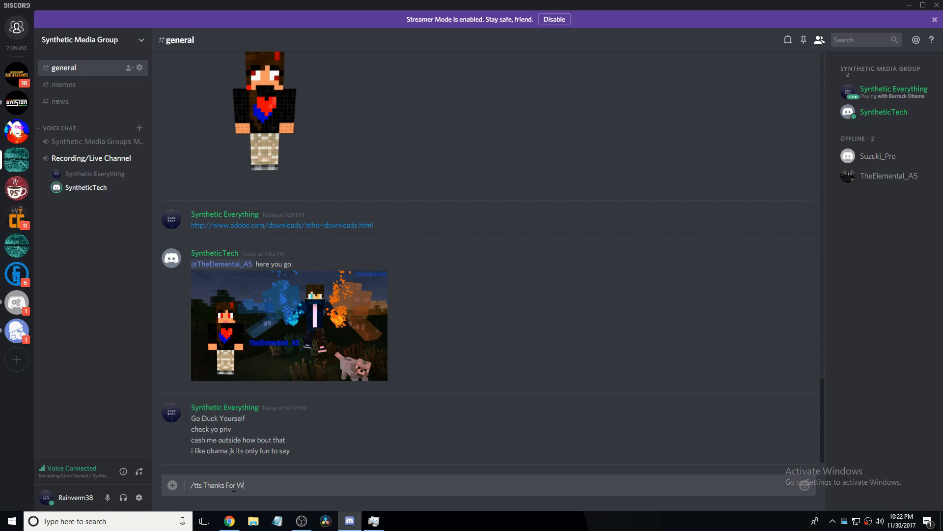
{"action": "type", "text": "Watching"}
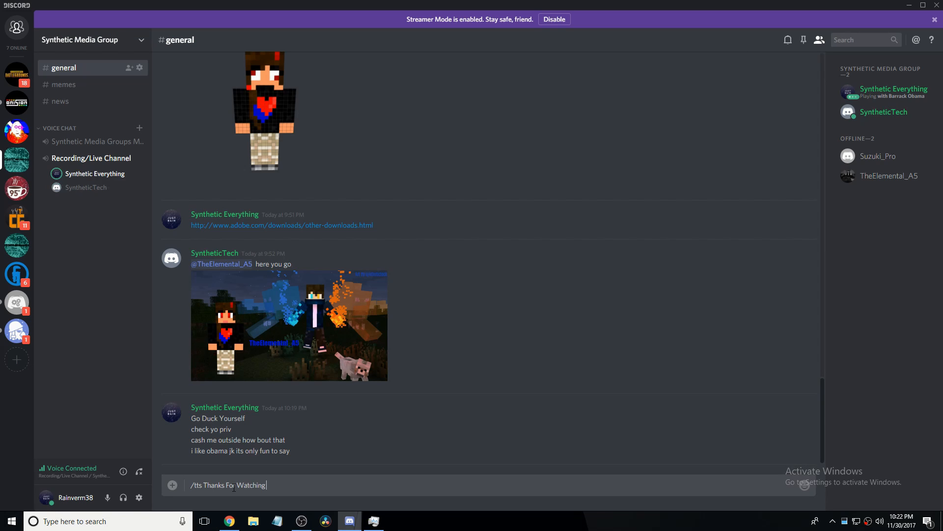
{"action": "type", "text": "Our Vi"}
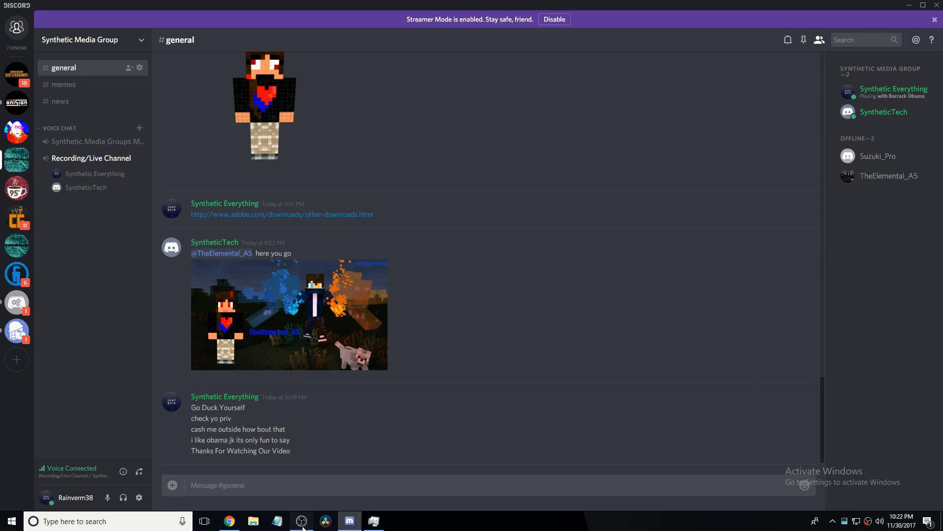
- Send the spoken line 'Don't Forget To Check Out Our Discord' to #general
{"action": "left_click", "coordinate": [300, 521]}
{"action": "type", "text": "/tts"}
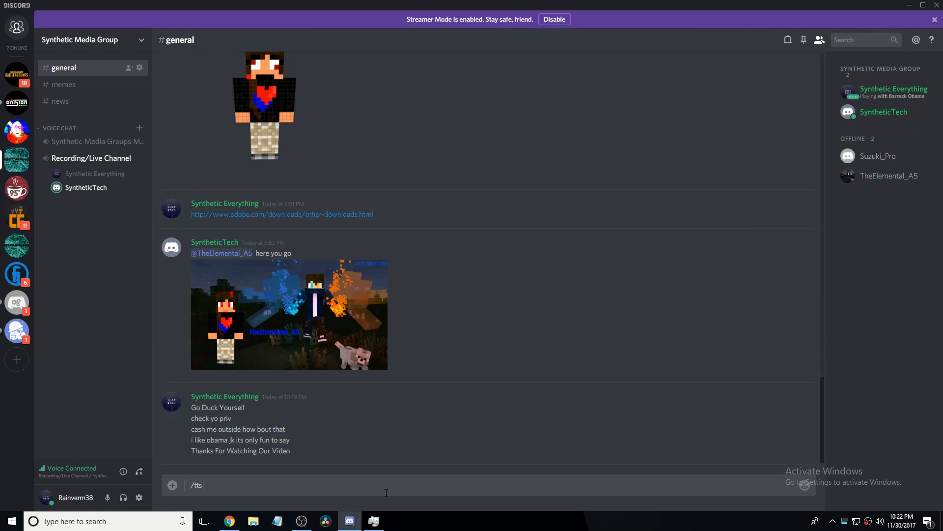
{"action": "type", "text": "Don't"}
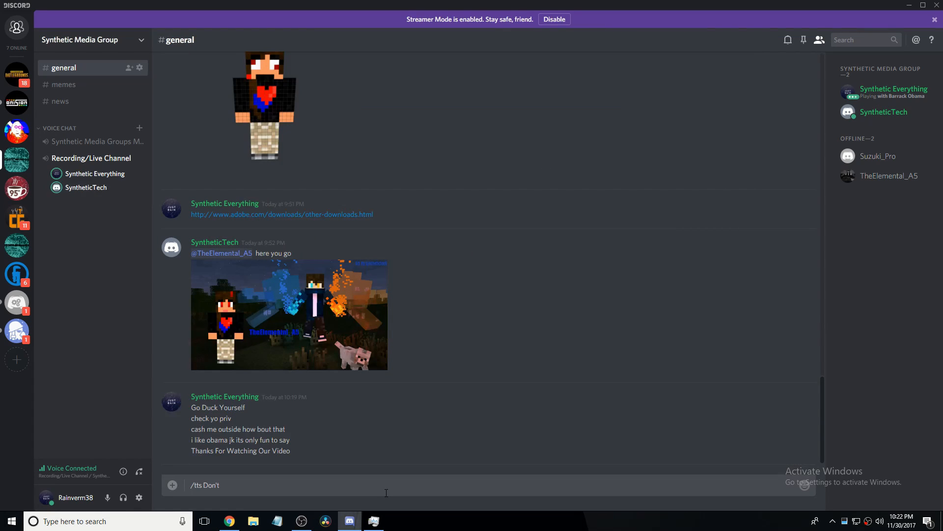
{"action": "type", "text": "Forget"}
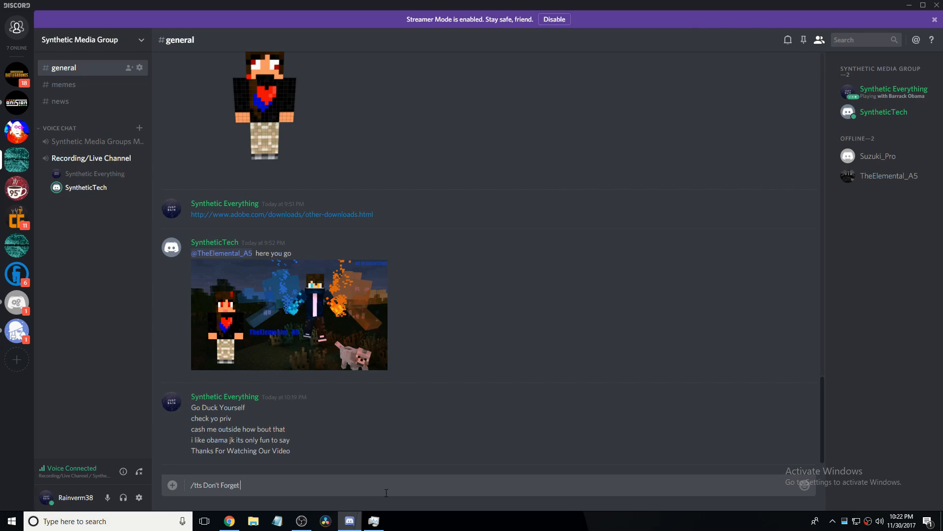
{"action": "type", "text": "To Check Out"}
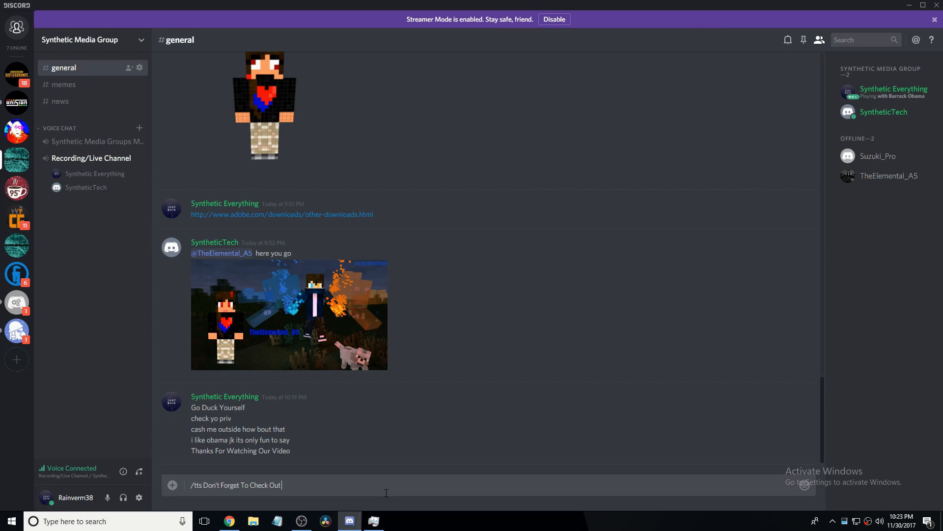
{"action": "type", "text": "Our Disc"}
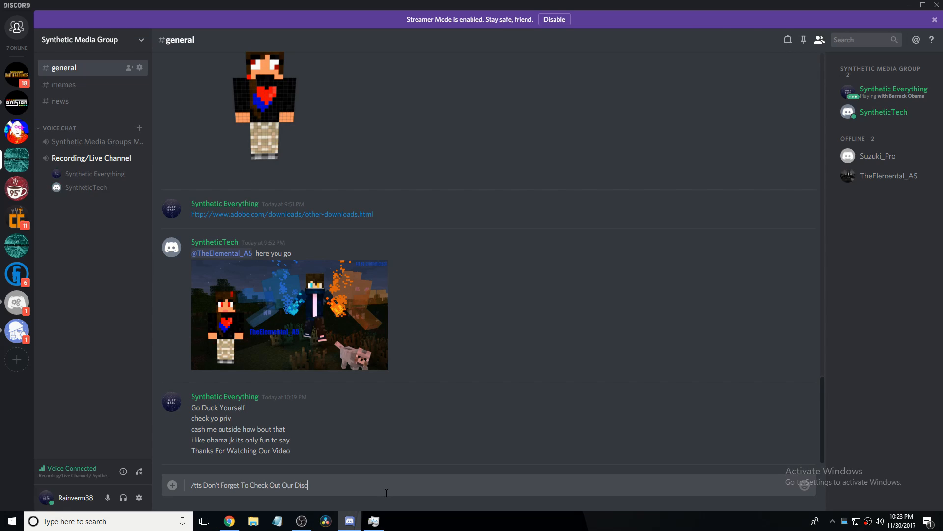
{"action": "type", "text": "or"}
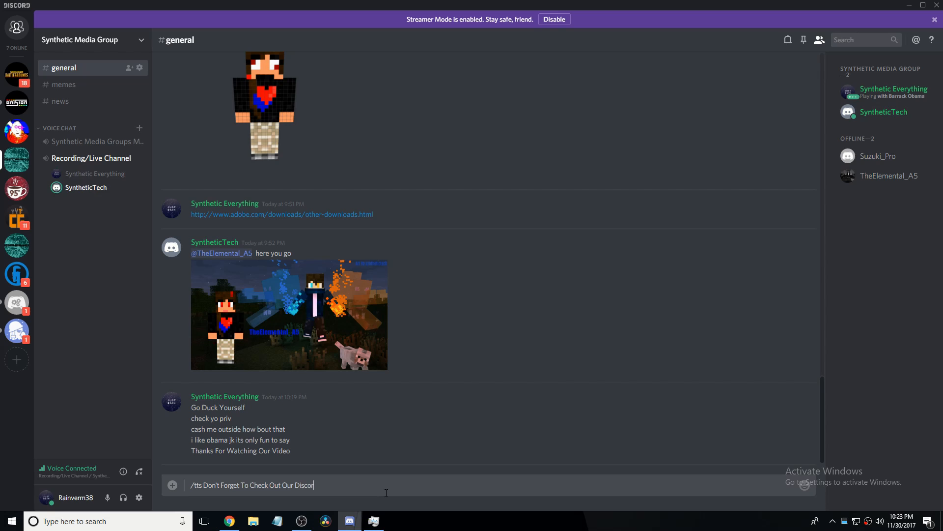
{"action": "key", "text": "enter"}
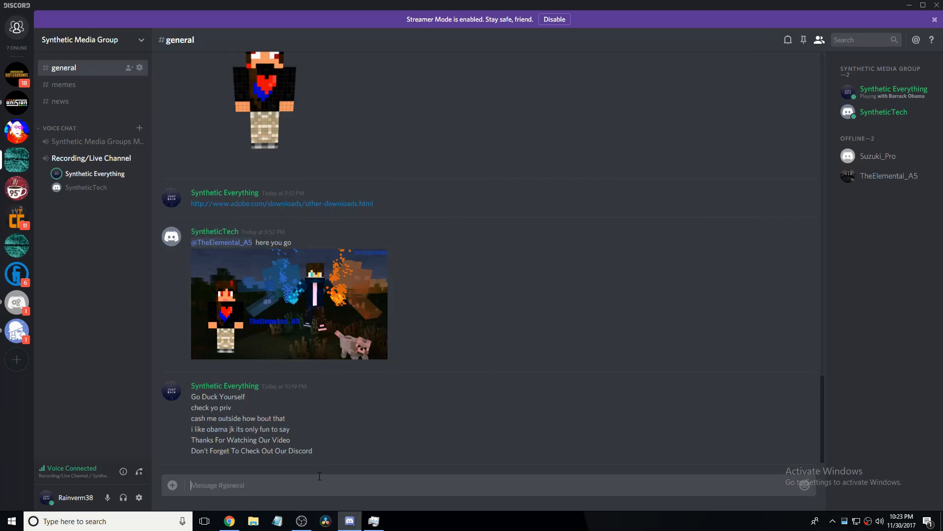
- Send the final /tts outro line to #general
{"action": "type", "text": "/tts"}
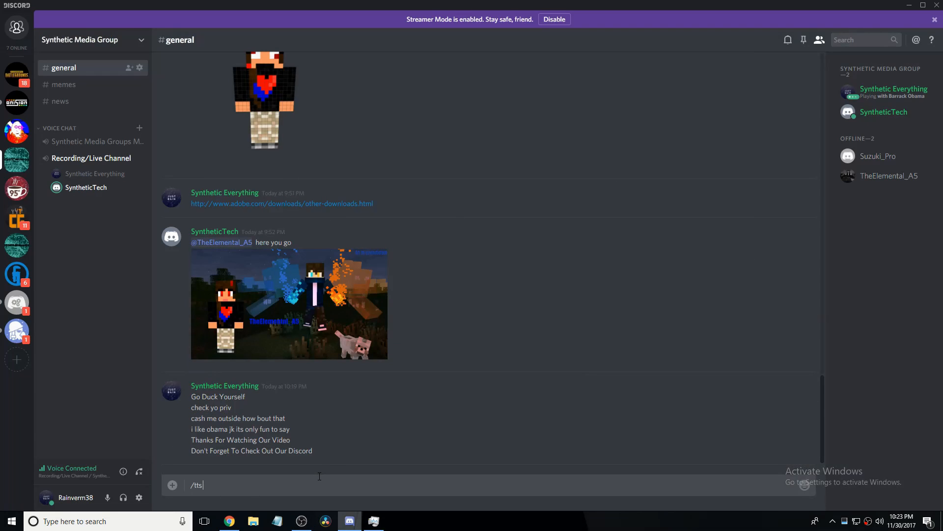
{"action": "key", "text": "enter"}
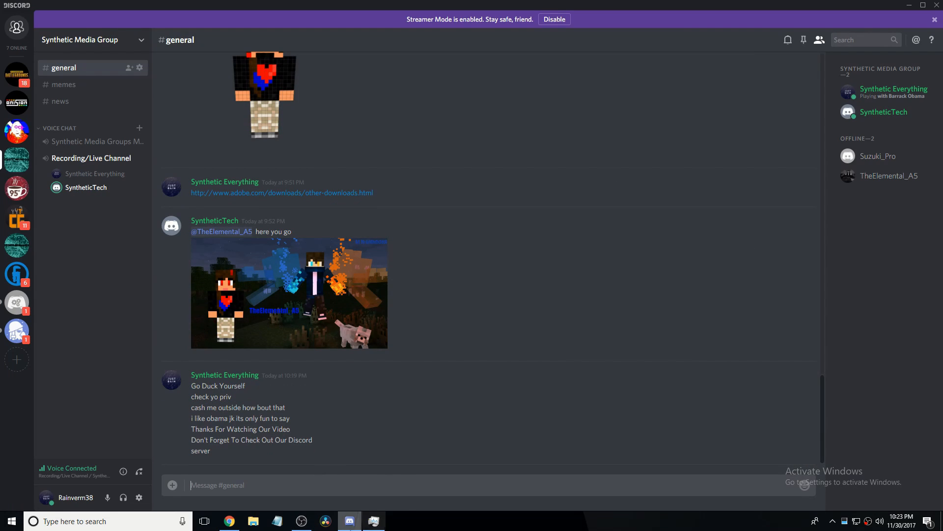
{"action": "left_click", "coordinate": [301, 521]}
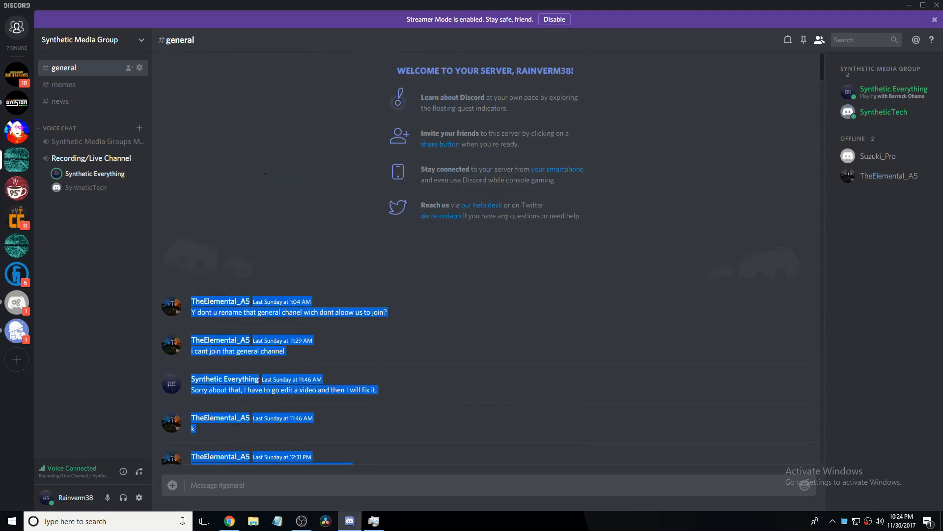
{"action": "scroll", "scroll_direction": "down", "scroll_amount": 3}
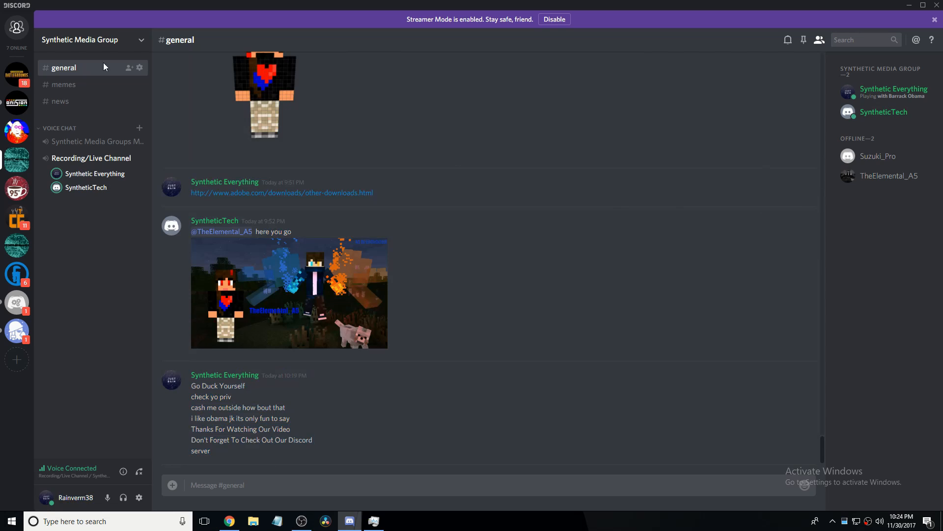
{"action": "mouse_move", "coordinate": [77, 291]}
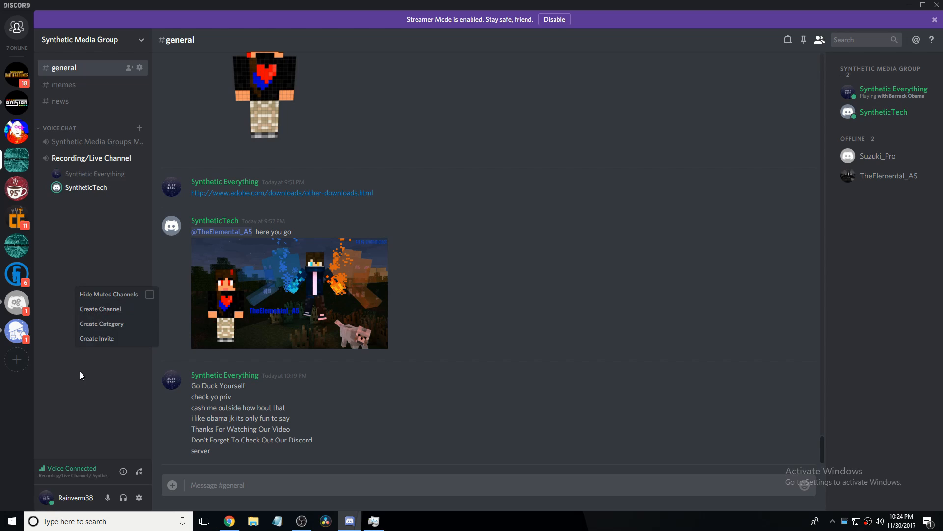
{"action": "left_click", "coordinate": [90, 39]}
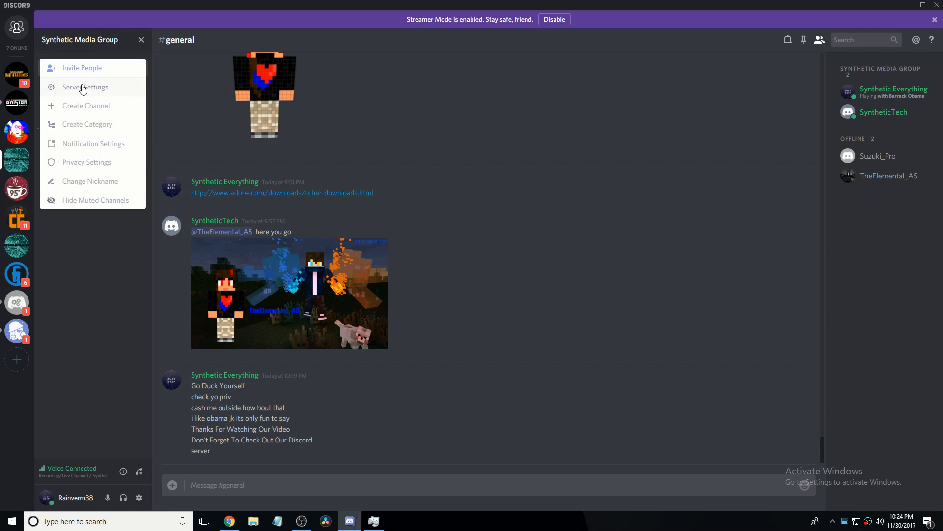
{"action": "left_click", "coordinate": [84, 86]}
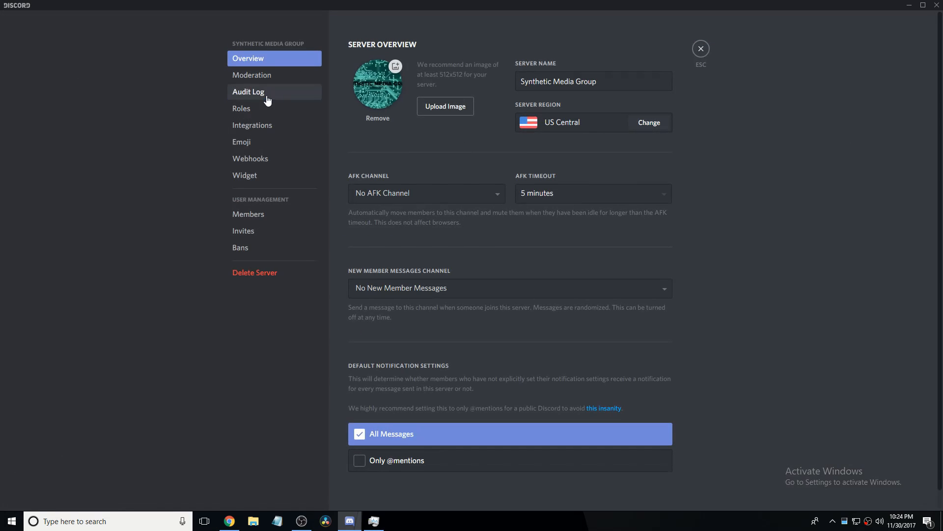
{"action": "left_click", "coordinate": [242, 108]}
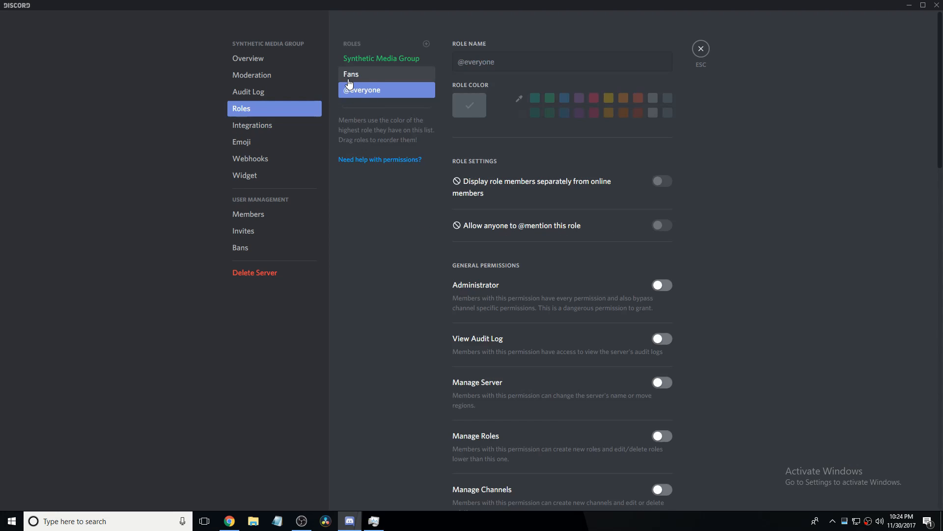
{"action": "left_click", "coordinate": [351, 74]}
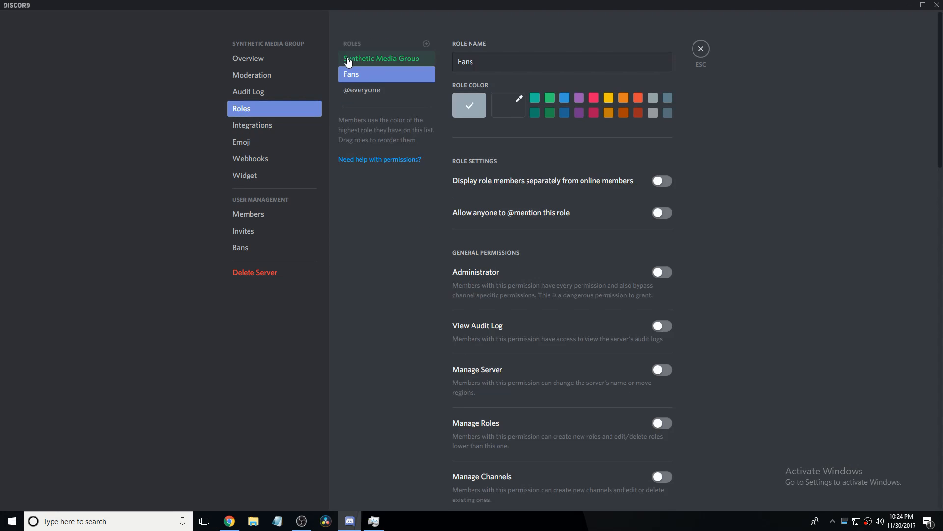
{"action": "mouse_move", "coordinate": [702, 48]}
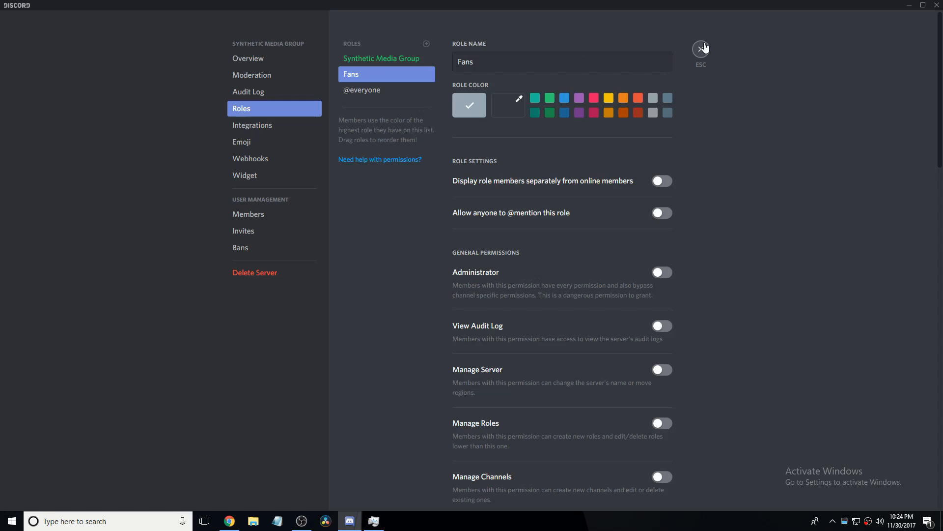
{"action": "left_click", "coordinate": [701, 48]}
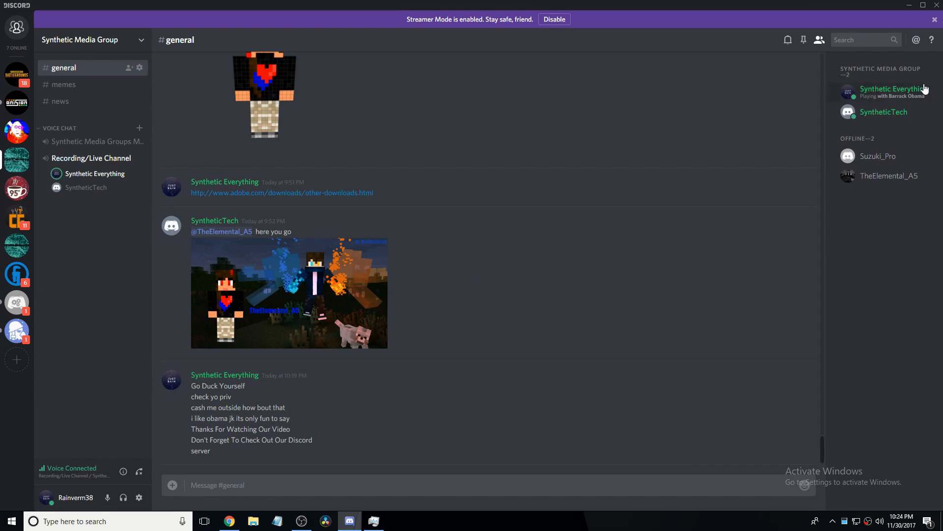
{"action": "mouse_move", "coordinate": [883, 151]}
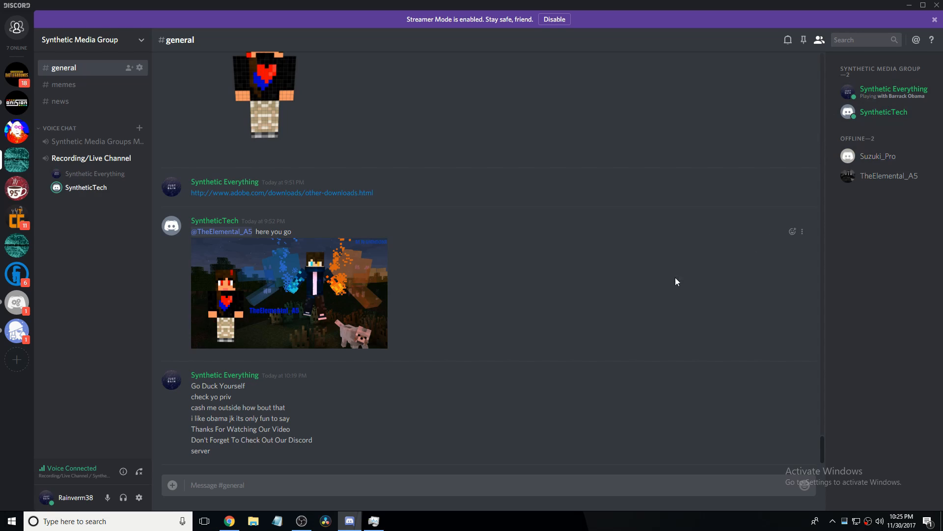
{"action": "mouse_move", "coordinate": [751, 252]}
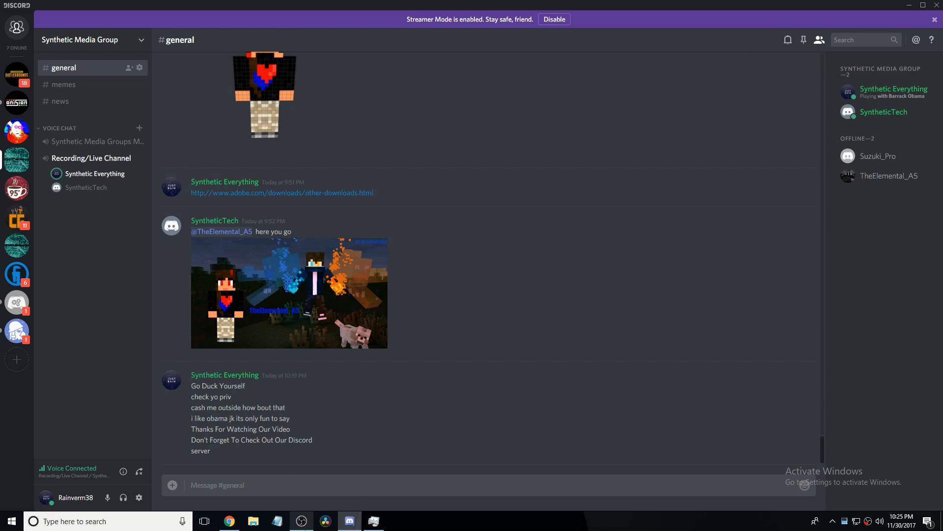
- Bring the OBS Studio recording window back in front of the #general chat
{"action": "left_click", "coordinate": [301, 521]}
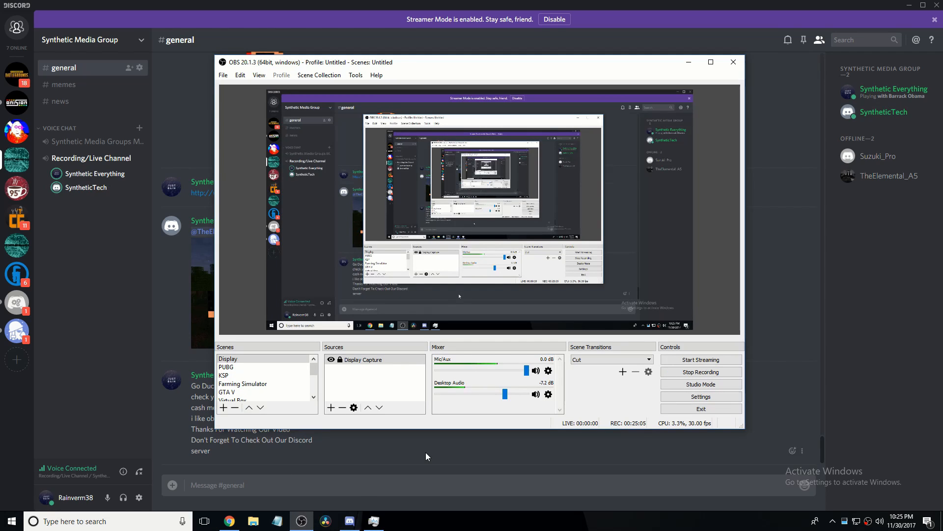